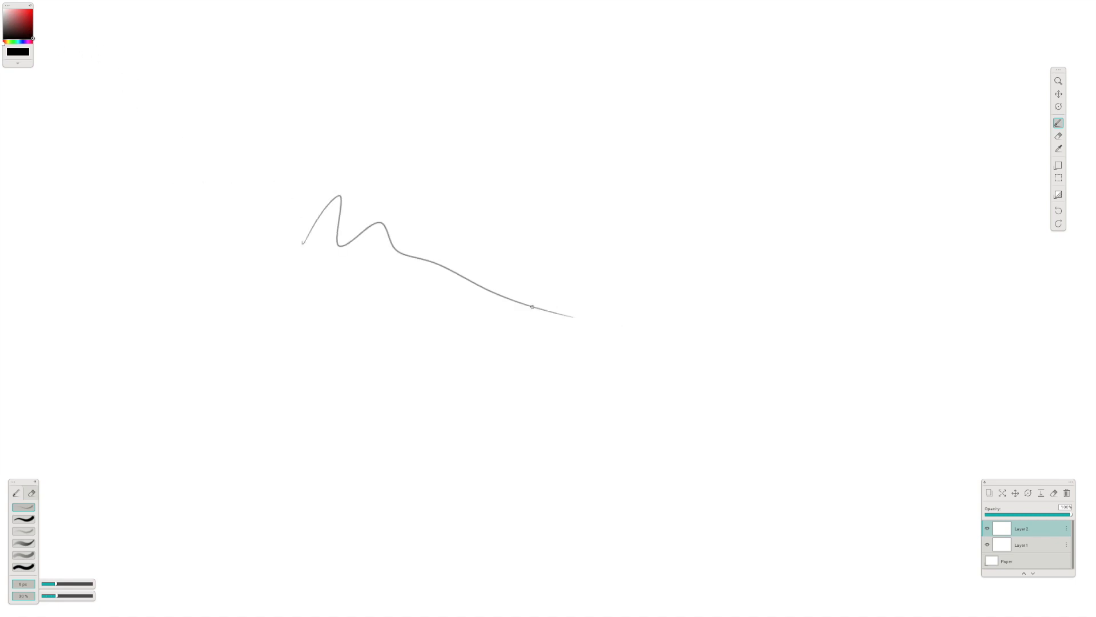
# Step: Pencil-sketch a large sheet and a MOLESKINE notebook with radiating arrows, then start MISCH lettering
pyautogui.click(35, 5)
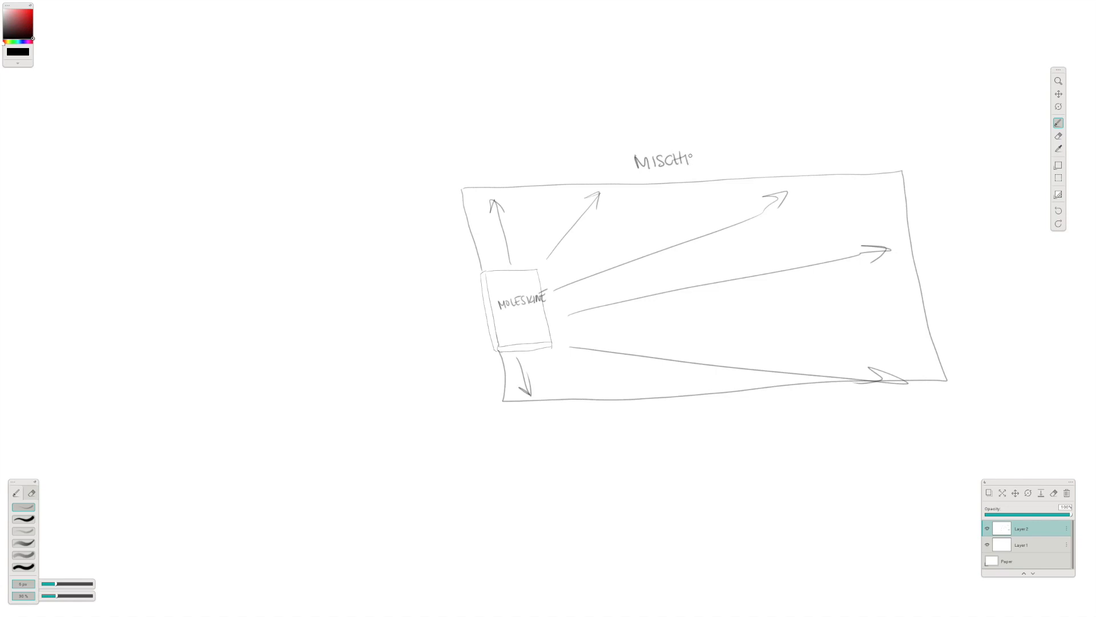
# Step: Complete MISCHIEF, circle it, add ? and WEIRD, and draw three boxes numbered 1 and 2
pyautogui.write('EF')
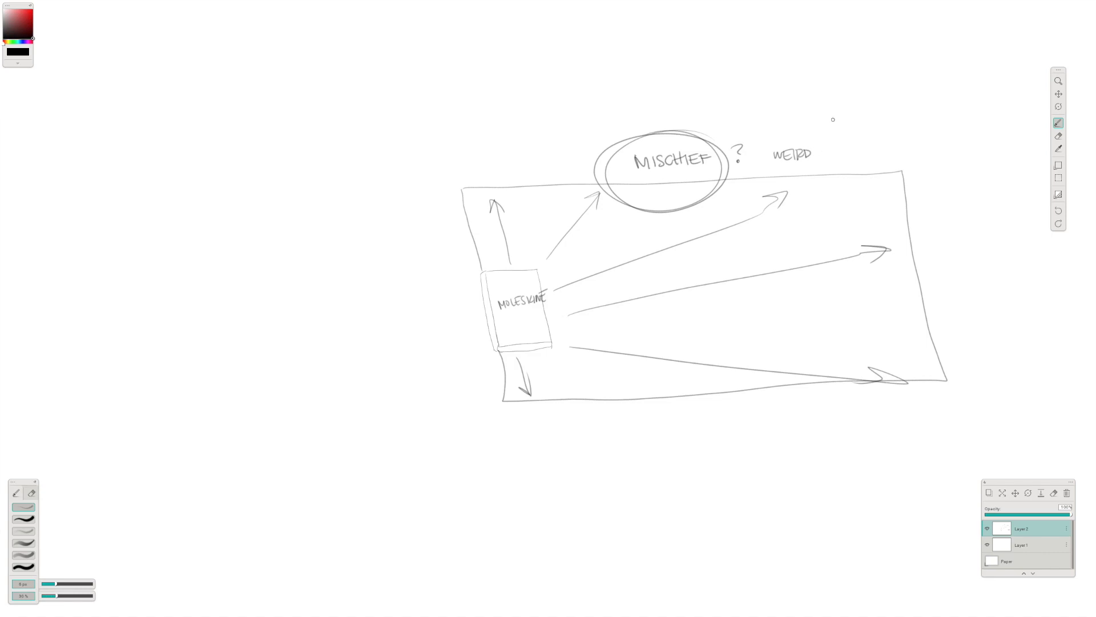
pyautogui.moveTo(410, 407)
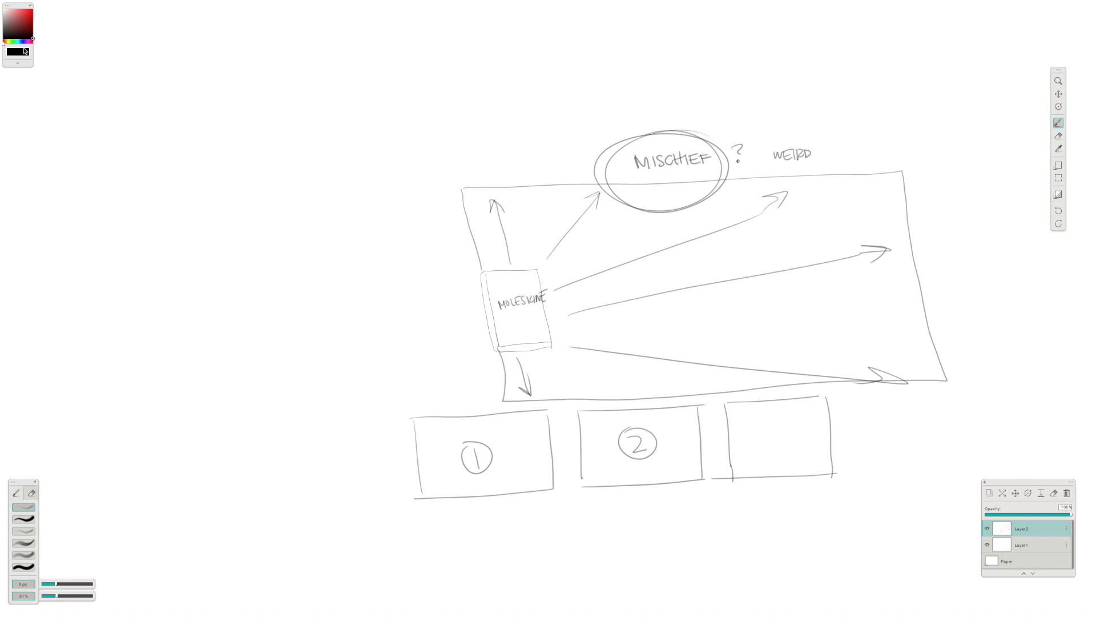
pyautogui.moveTo(14, 27)
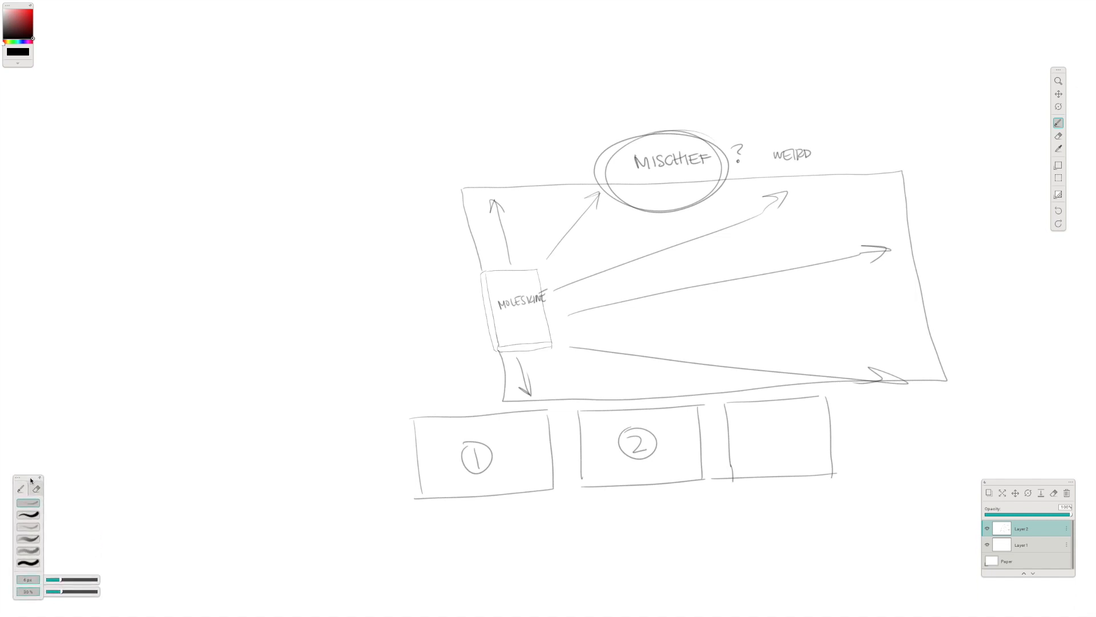
pyautogui.moveTo(115, 452)
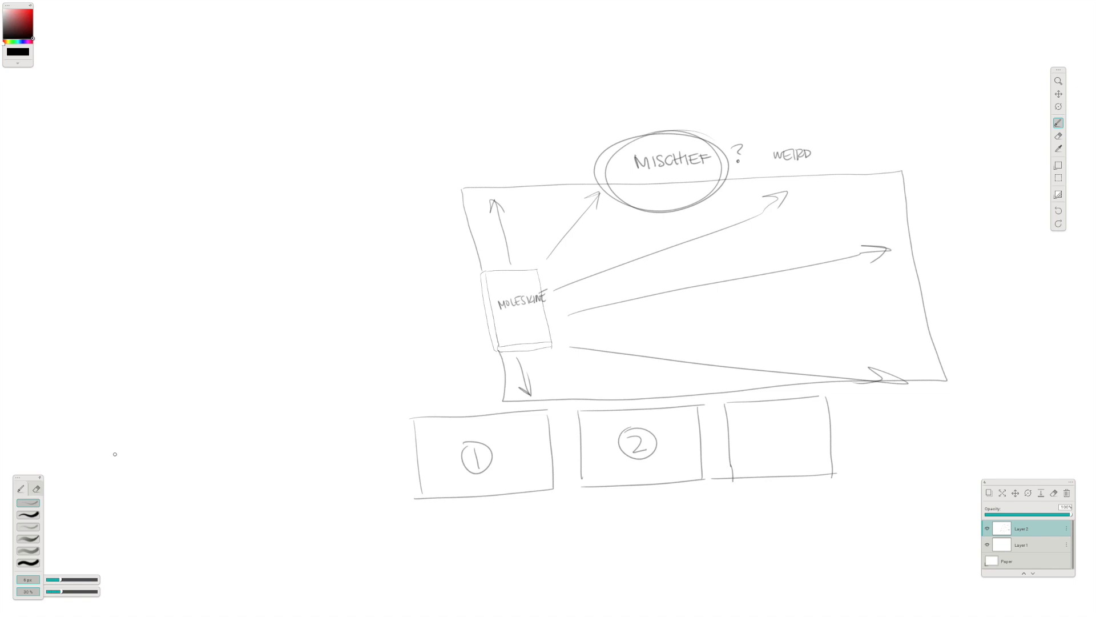
pyautogui.moveTo(140, 452)
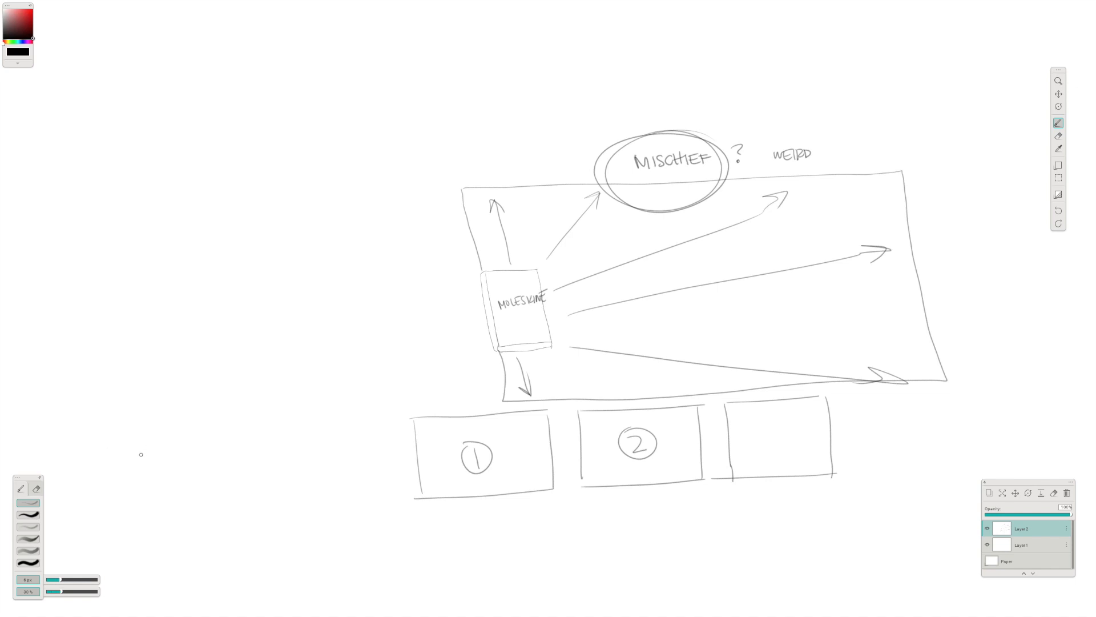
pyautogui.moveTo(122, 393)
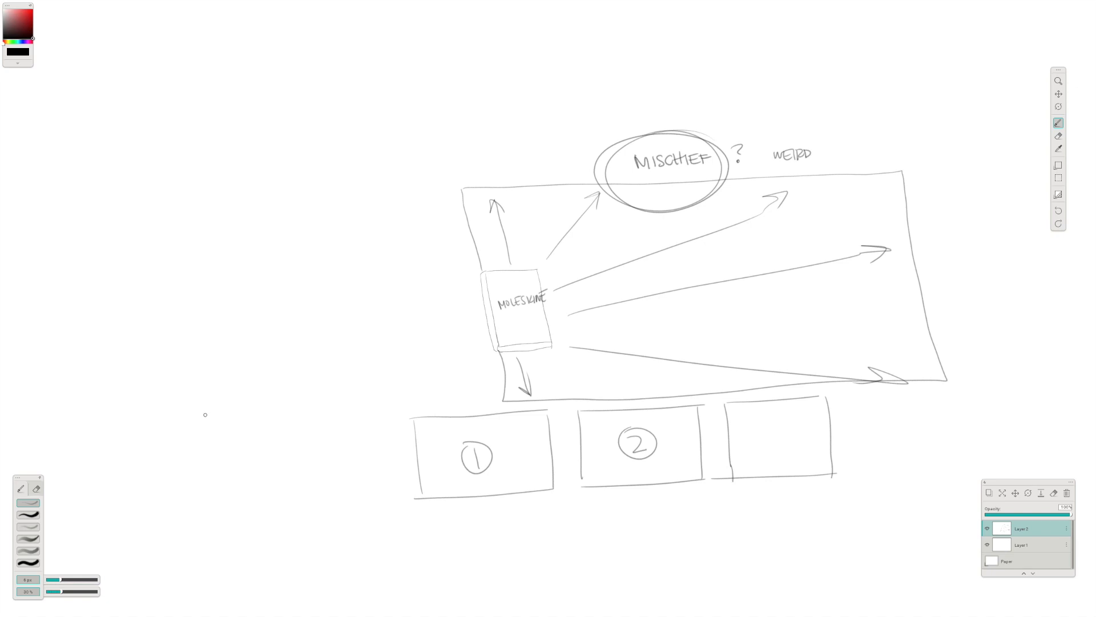
pyautogui.moveTo(218, 339)
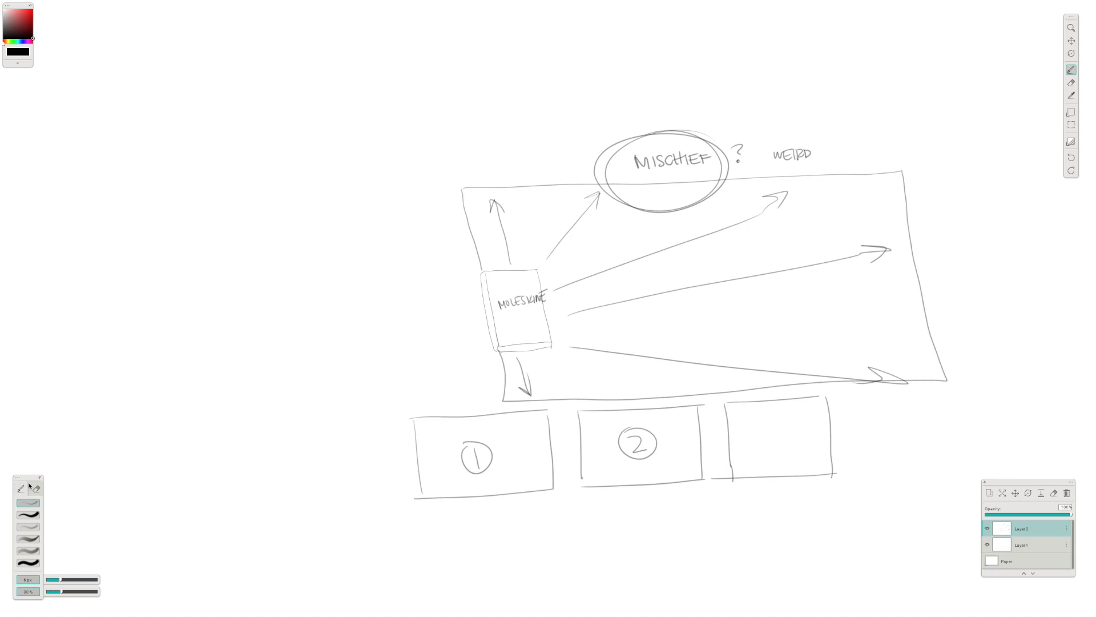
# Step: Adjust the brush size, try the finest preset, then settle on the bold brush preset
pyautogui.click(20, 488)
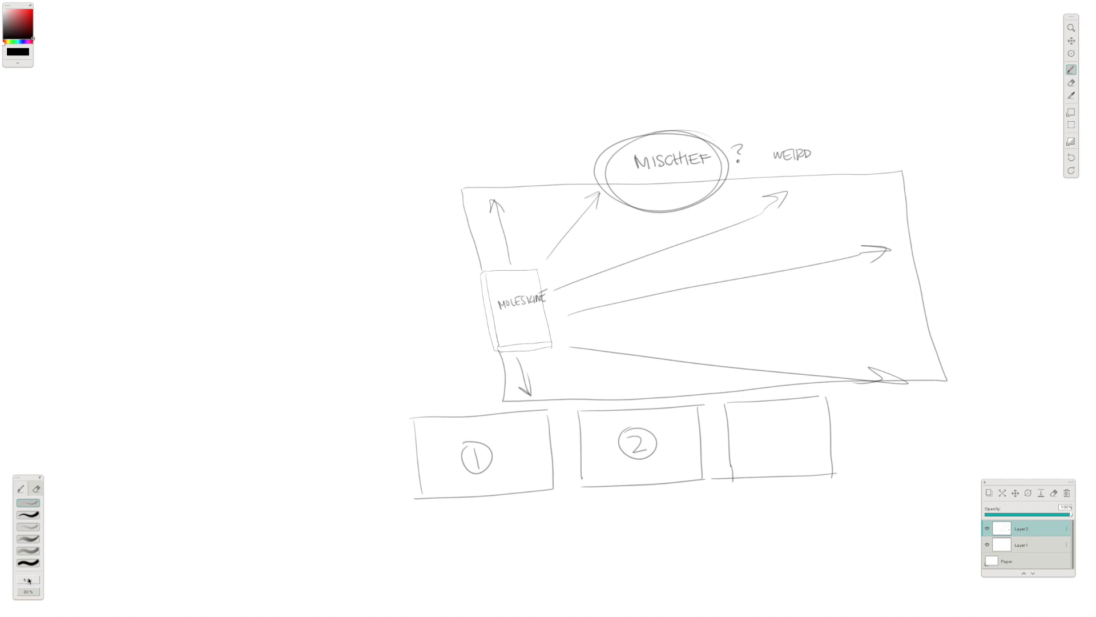
pyautogui.click(27, 579)
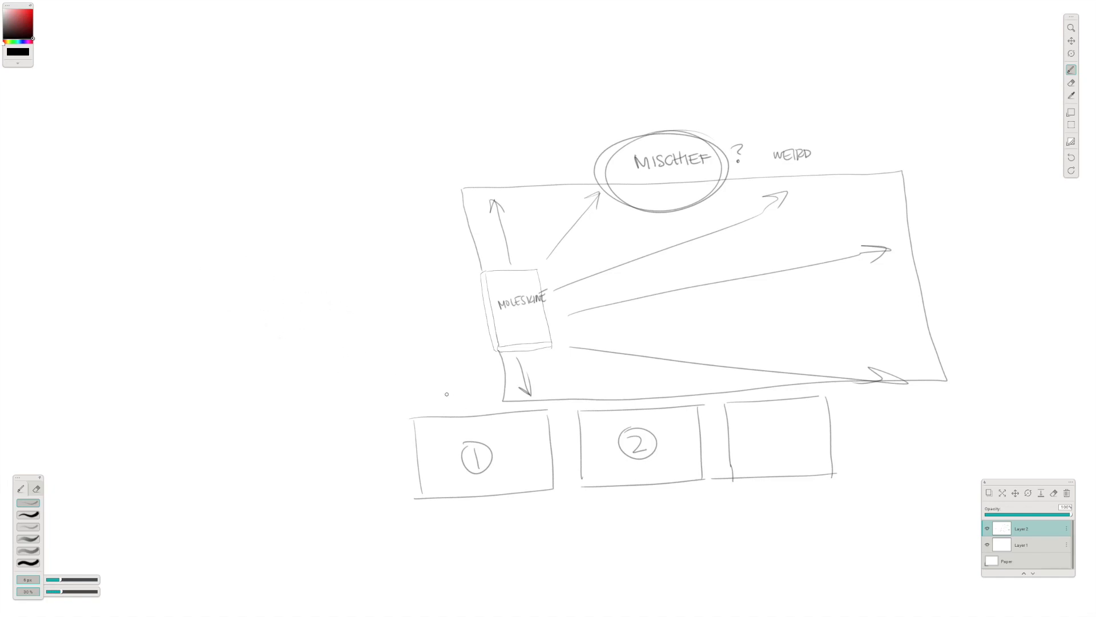
pyautogui.moveTo(322, 421)
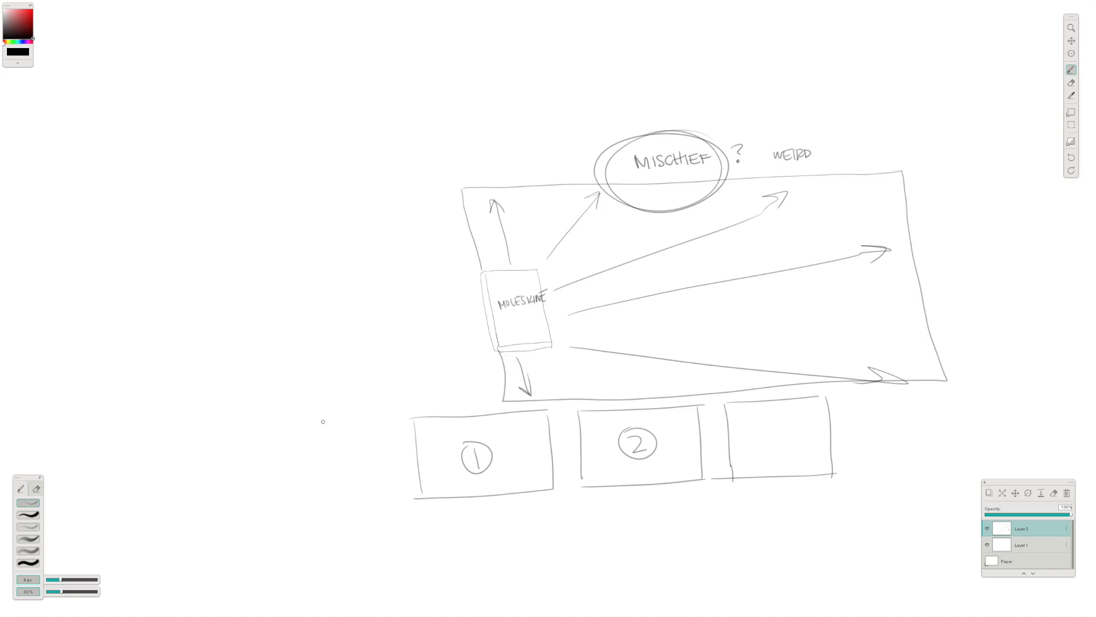
pyautogui.moveTo(261, 402)
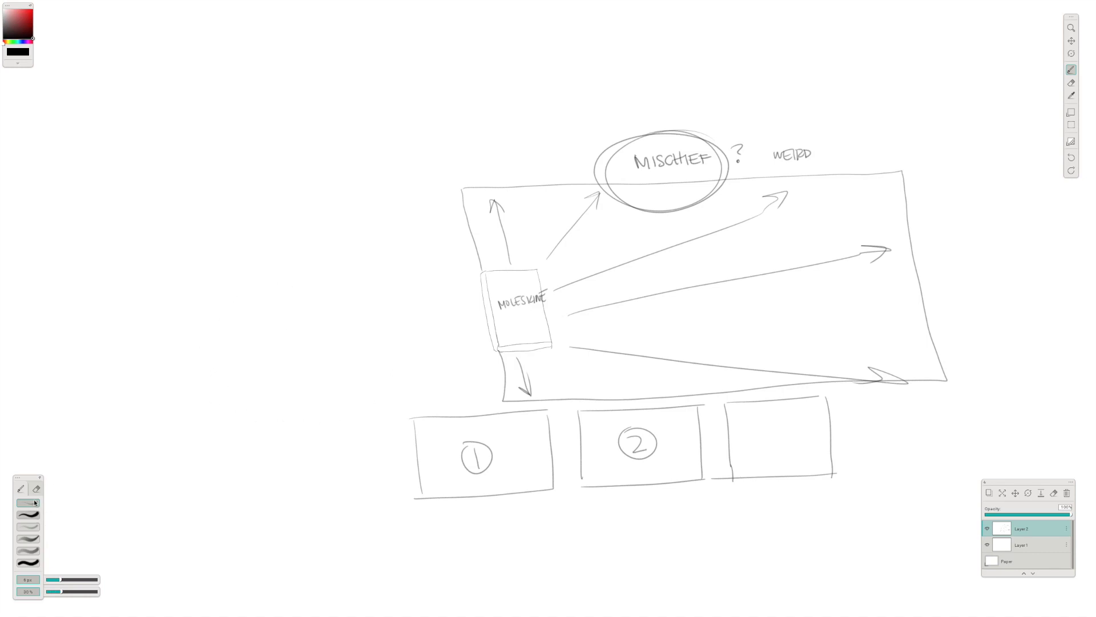
pyautogui.click(28, 507)
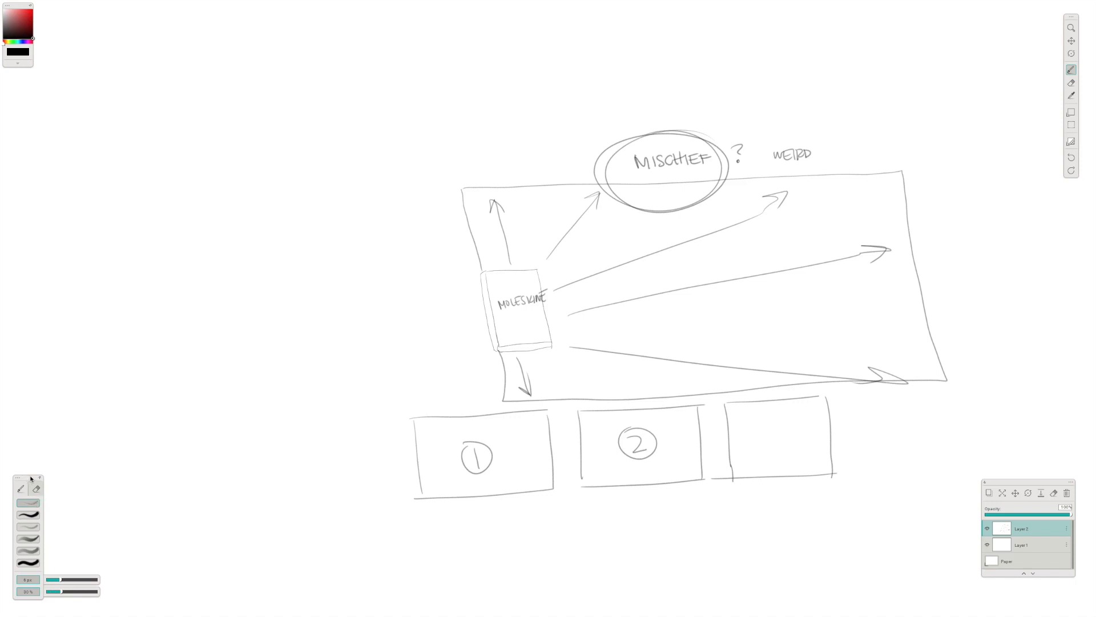
pyautogui.moveTo(199, 445)
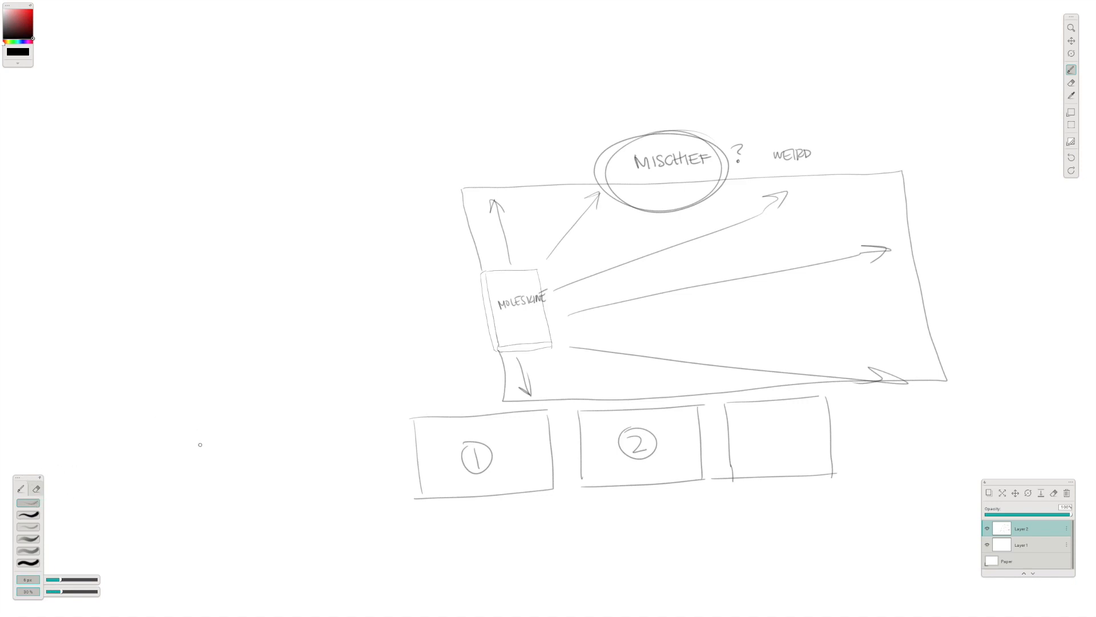
pyautogui.click(29, 514)
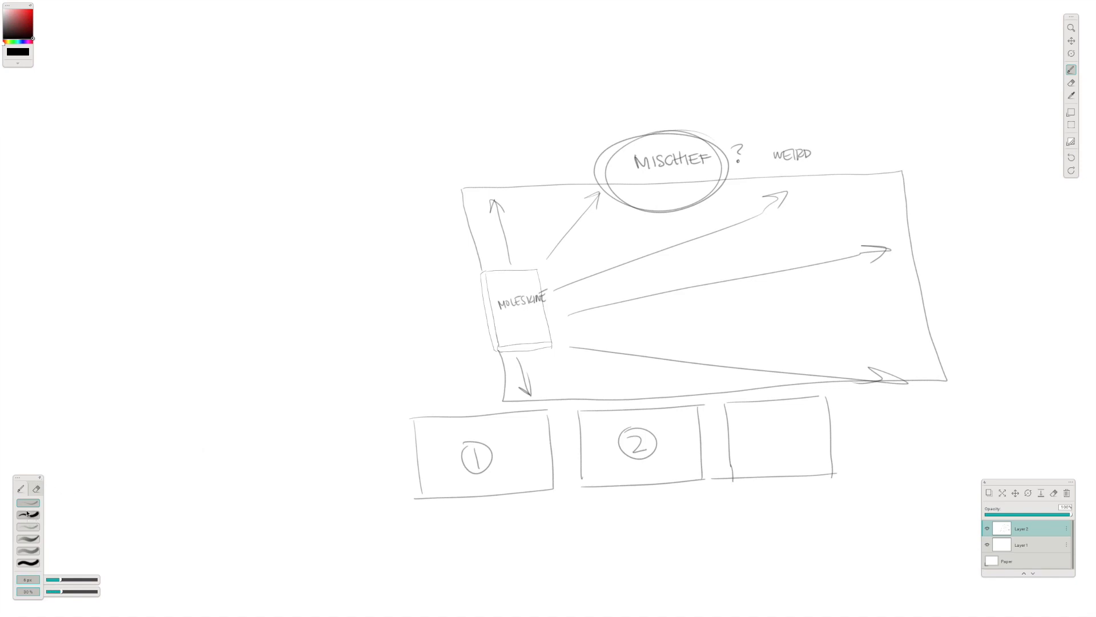
pyautogui.click(28, 513)
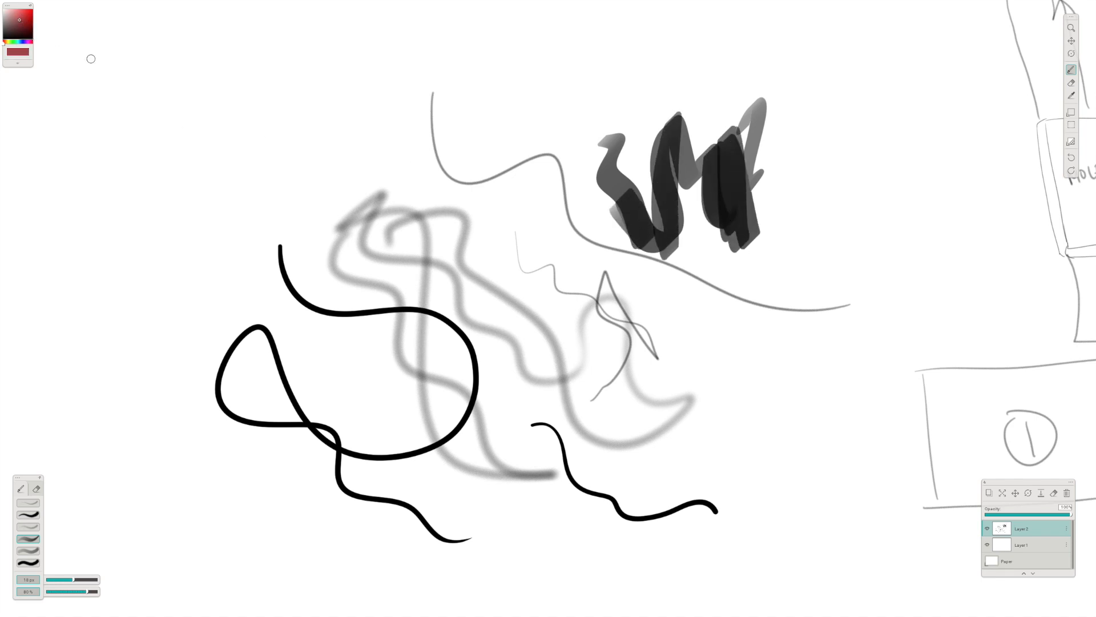
# Step: Pick blue in the colour picker and paint blue strokes in the test area
pyautogui.moveTo(144, 28); pyautogui.dragTo(248, 182)
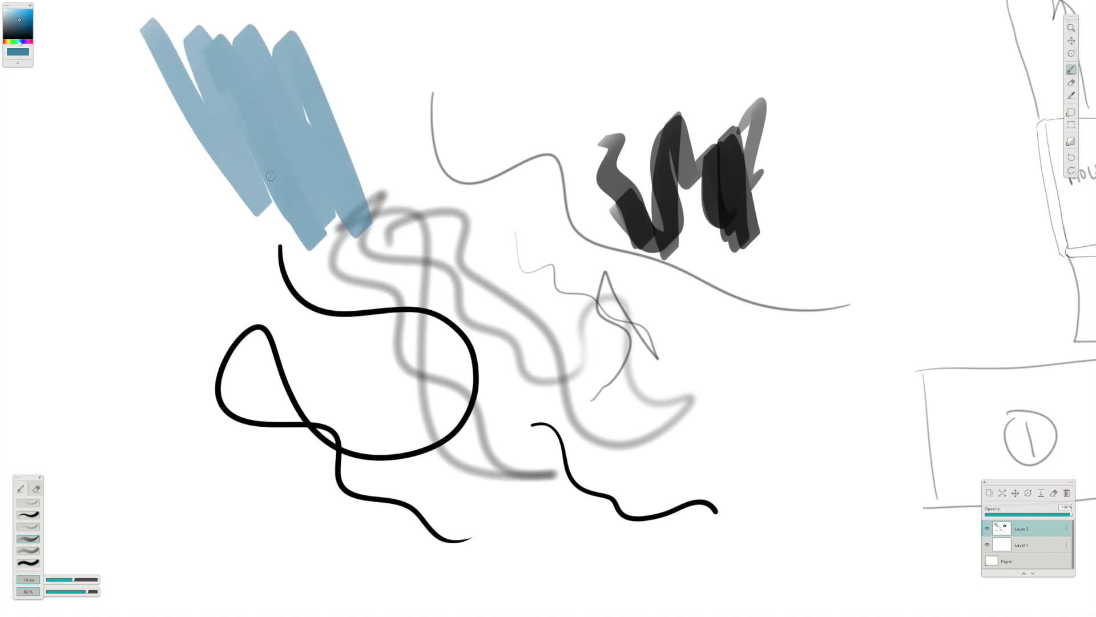
pyautogui.moveTo(271, 176); pyautogui.dragTo(208, 63)
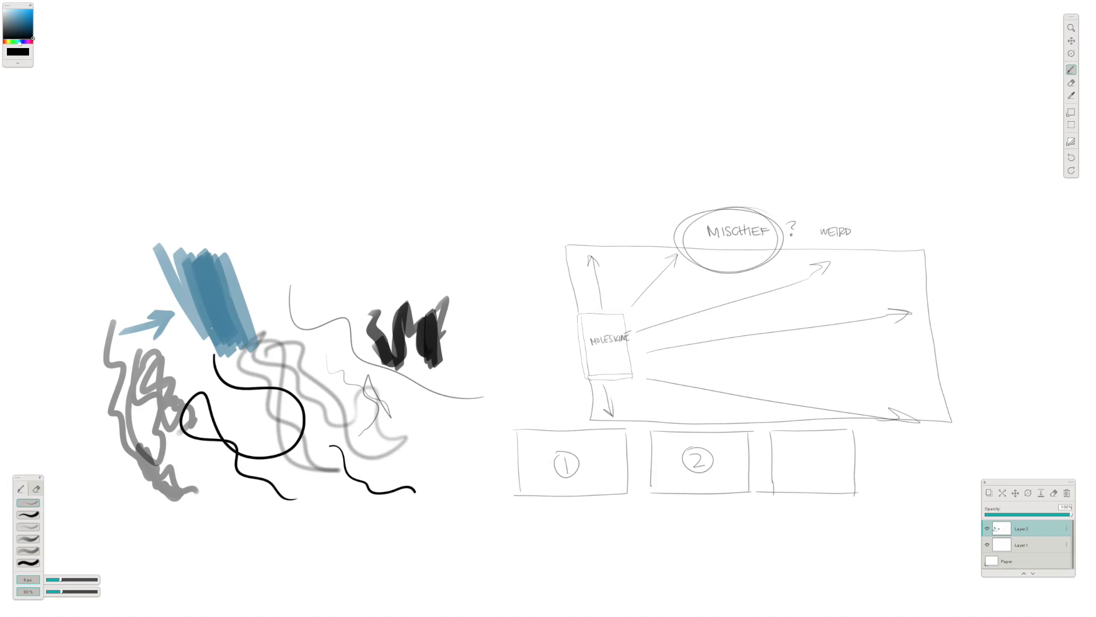
pyautogui.moveTo(502, 147)
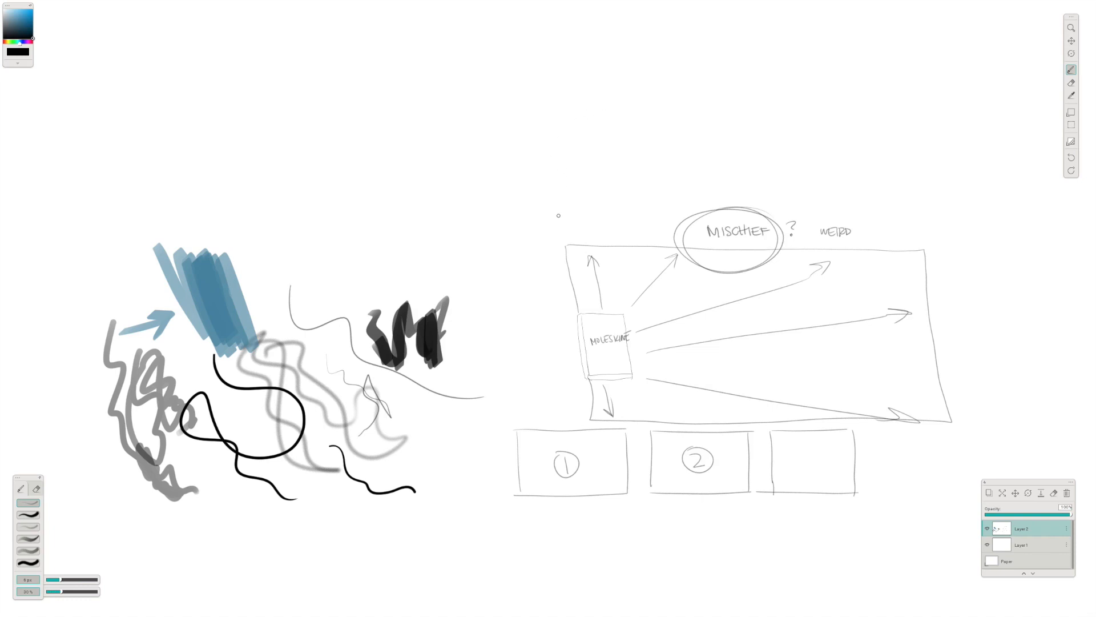
pyautogui.moveTo(549, 140)
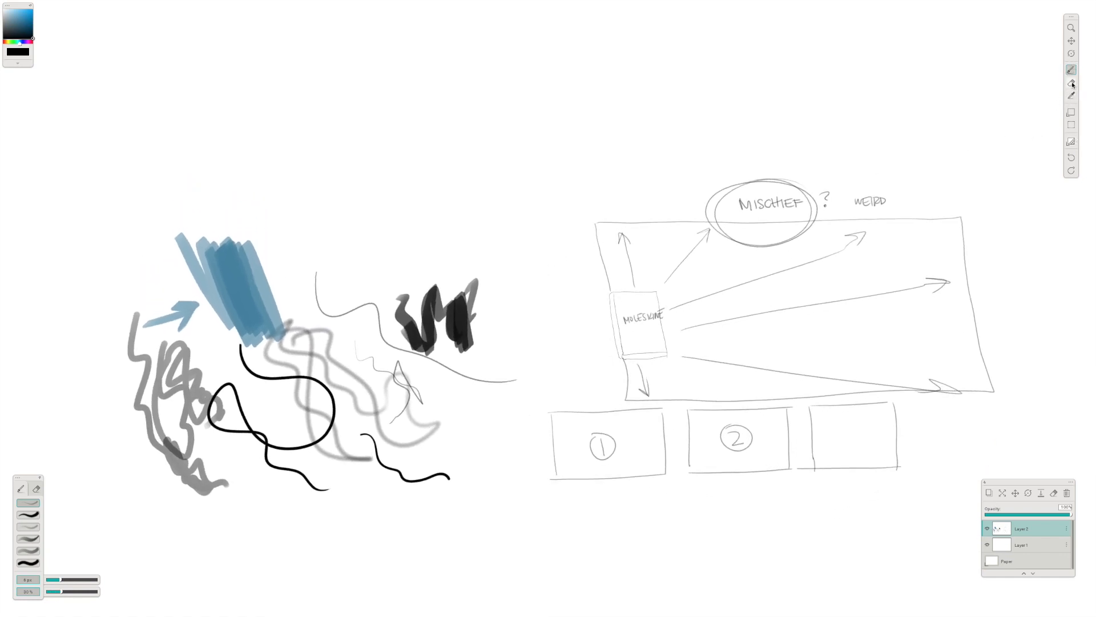
pyautogui.moveTo(1066, 131)
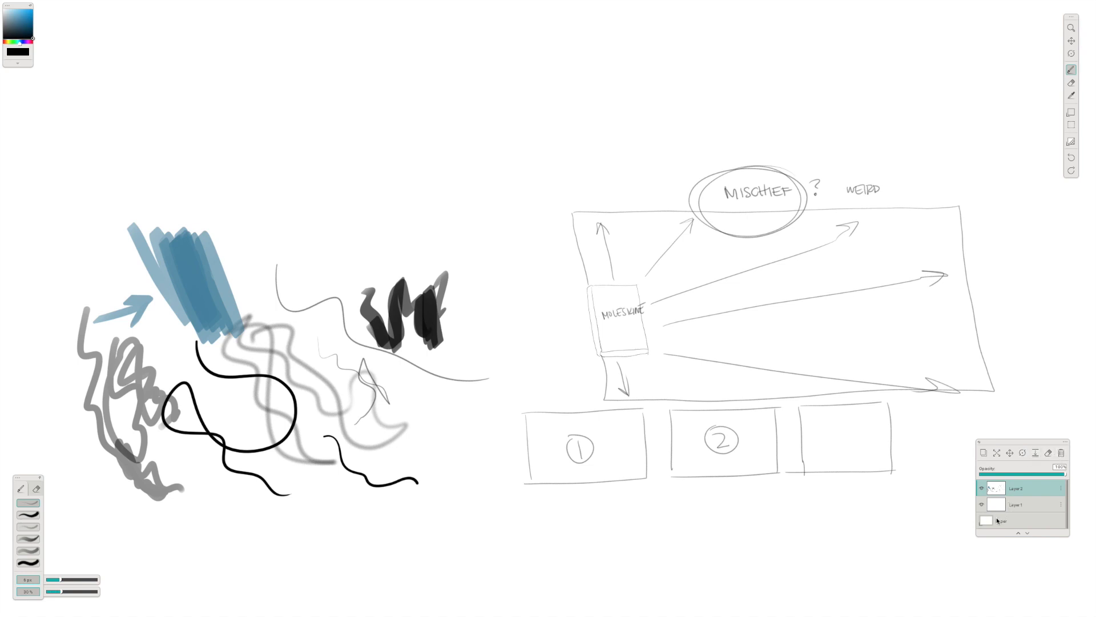
# Step: Select the Paper background layer in the Layers panel
pyautogui.click(1014, 505)
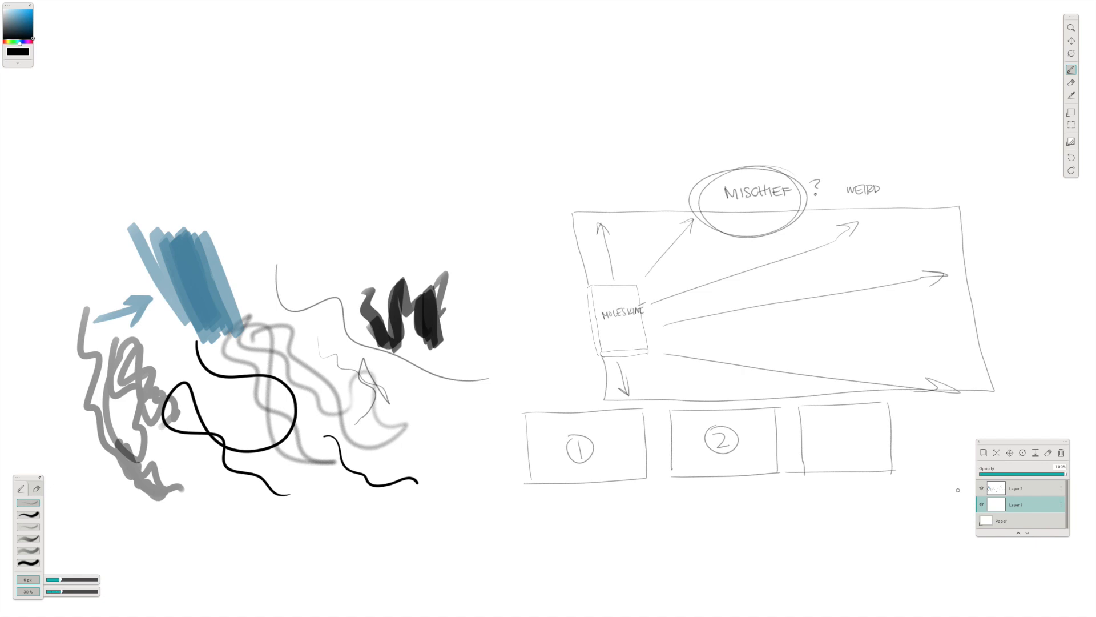
# Step: In Paper settings, try grey, beige, speckled white, tan and light grey paper textures
pyautogui.click(986, 521)
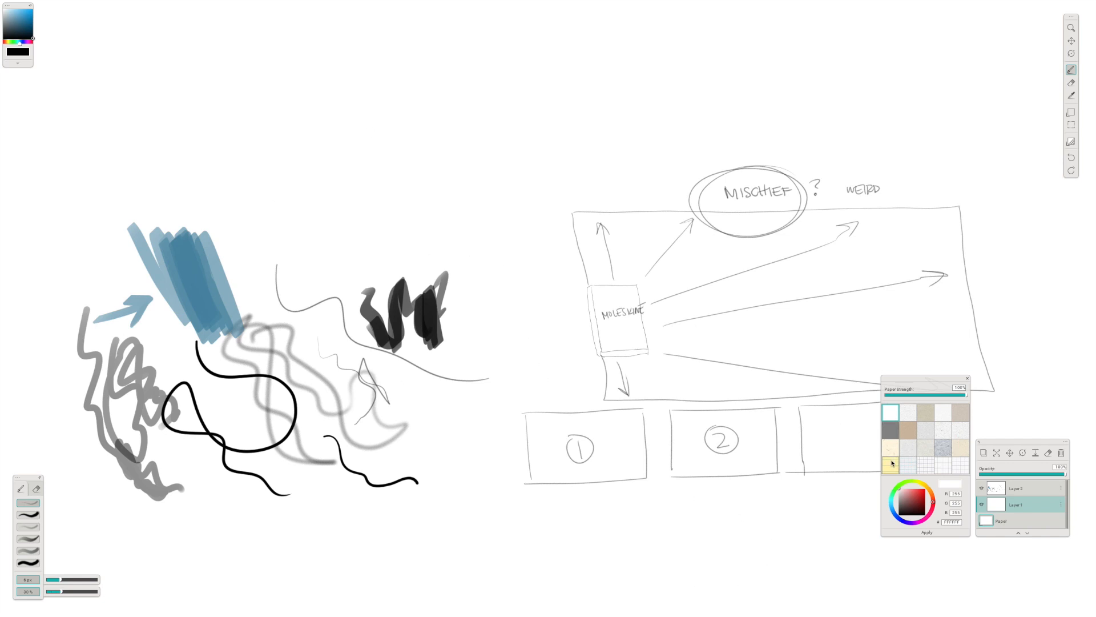
pyautogui.click(891, 465)
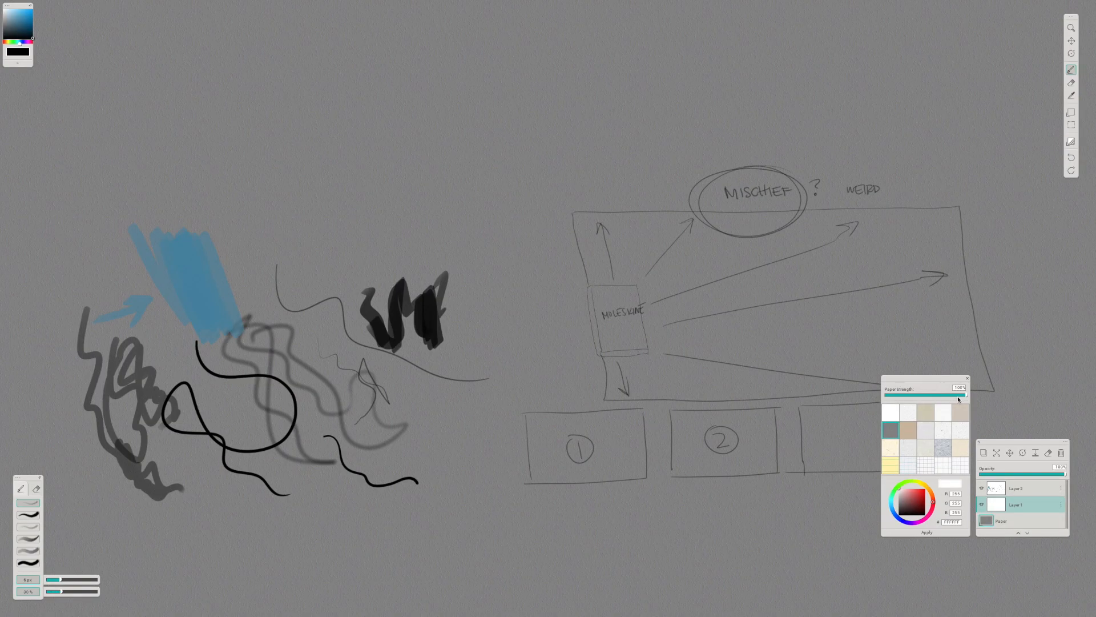
pyautogui.click(959, 447)
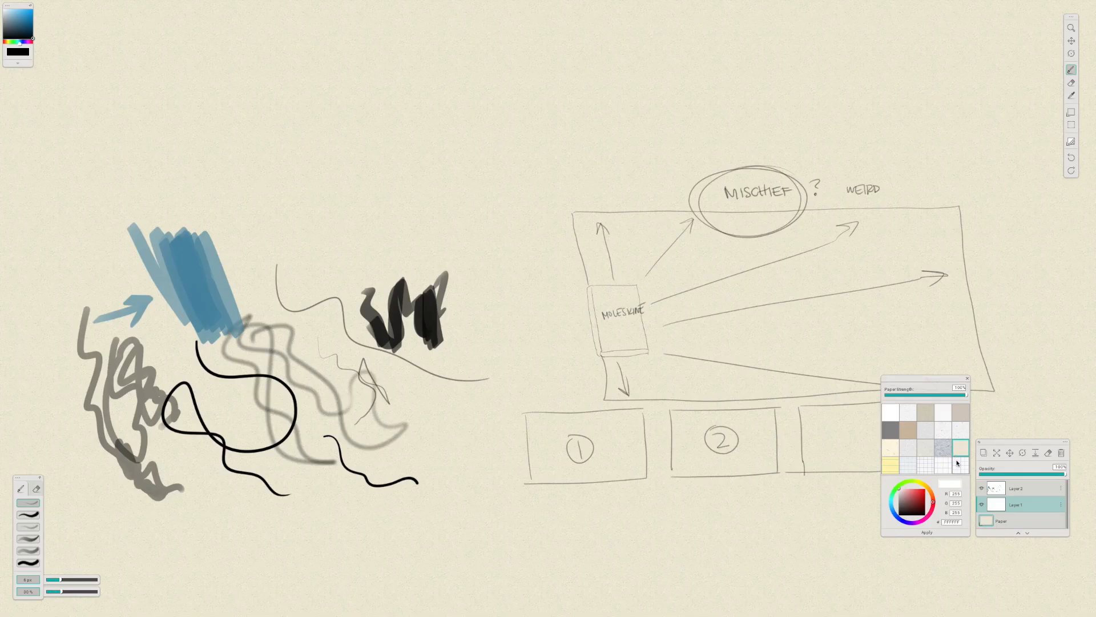
pyautogui.click(943, 429)
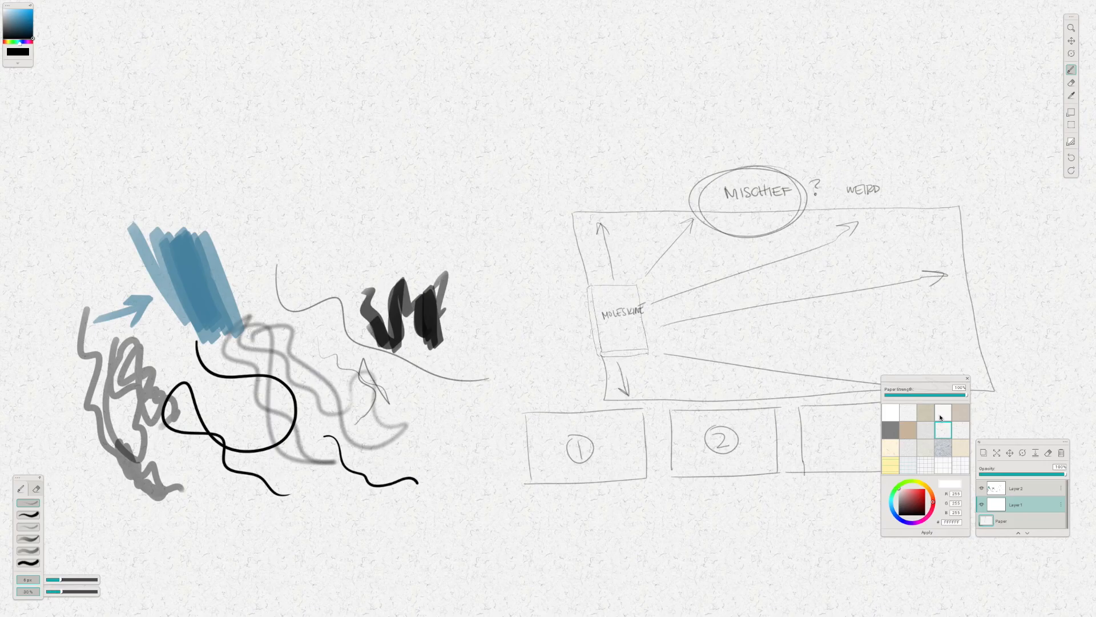
pyautogui.click(923, 413)
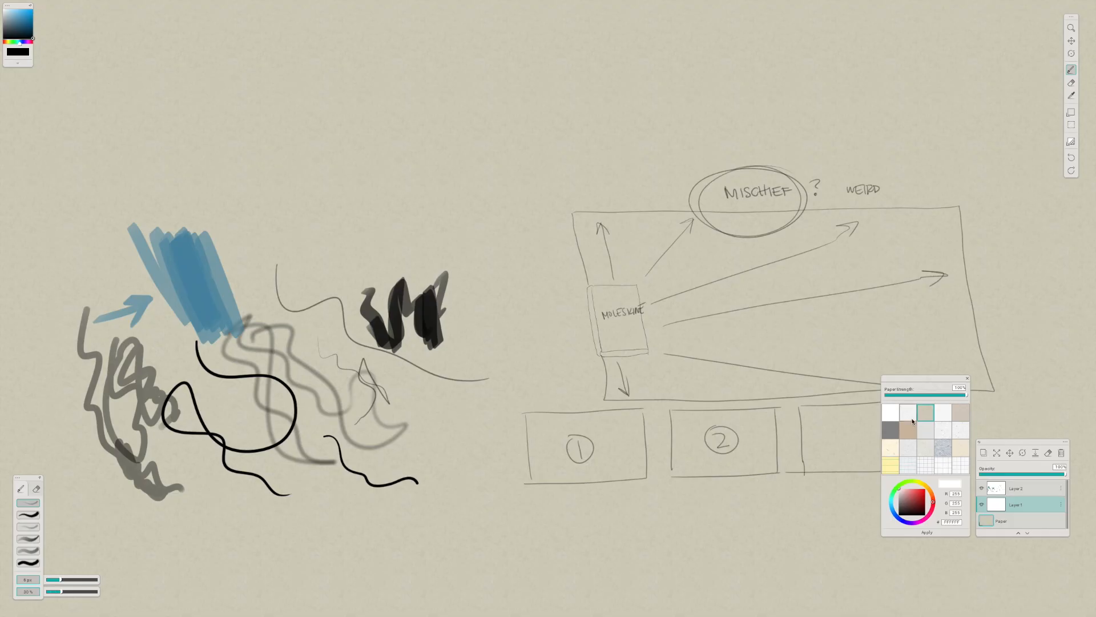
pyautogui.click(904, 411)
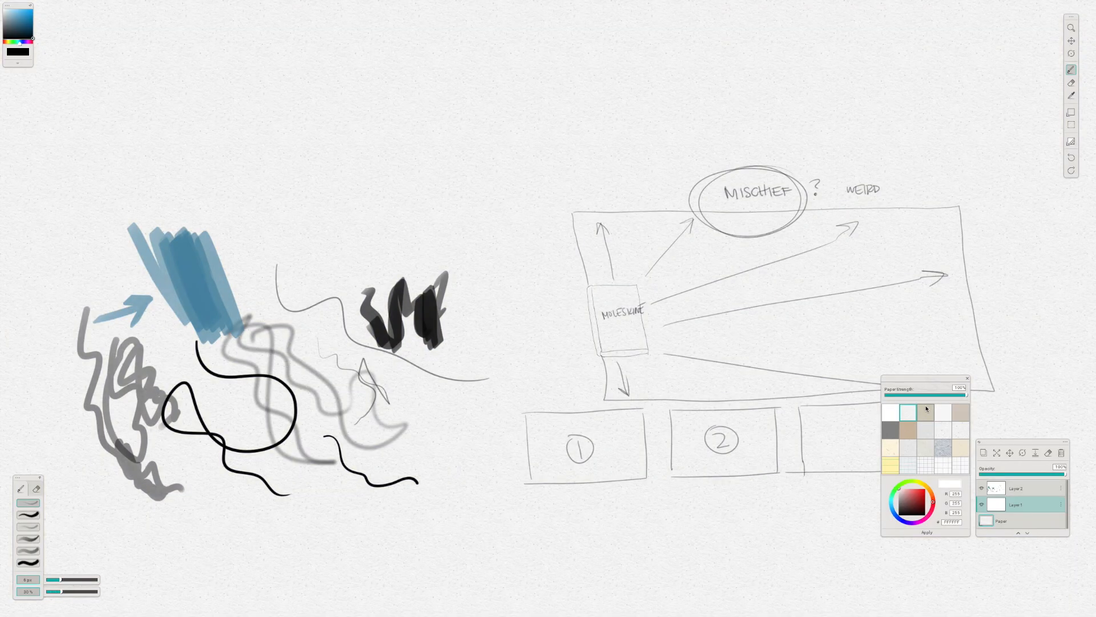
pyautogui.moveTo(920, 399)
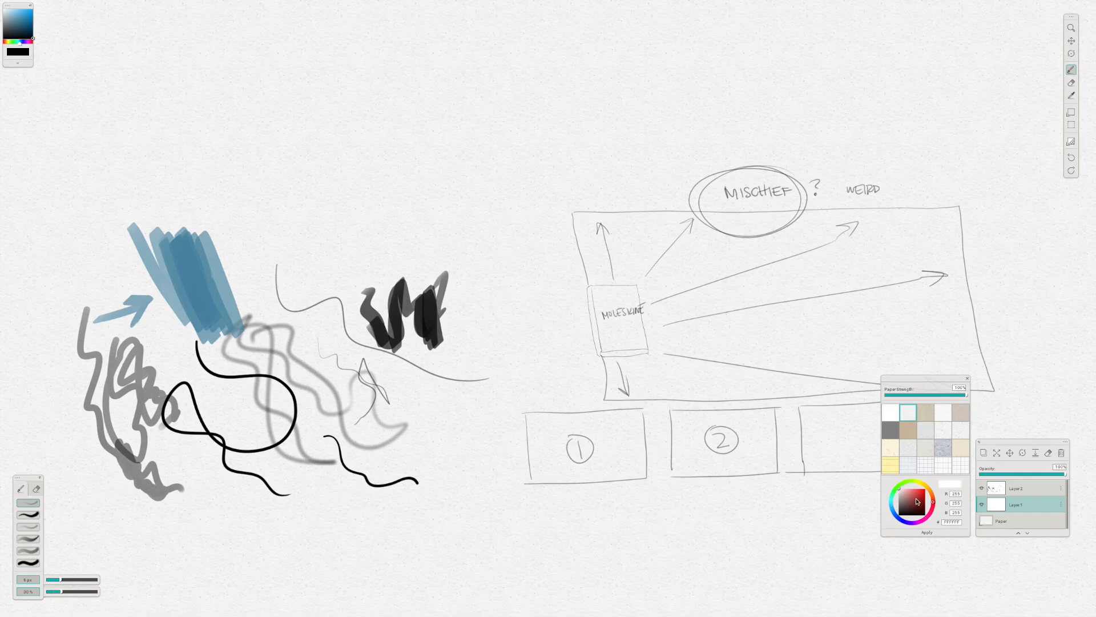
# Step: Tint the paper pink, then darken it to a dusty rose
pyautogui.click(902, 495)
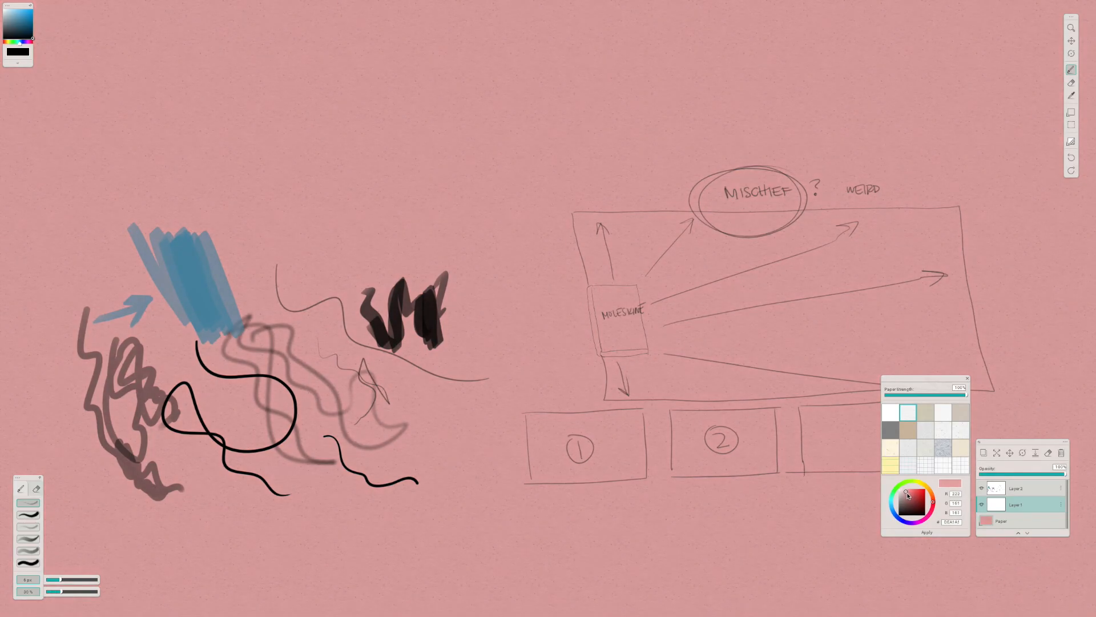
pyautogui.click(906, 496)
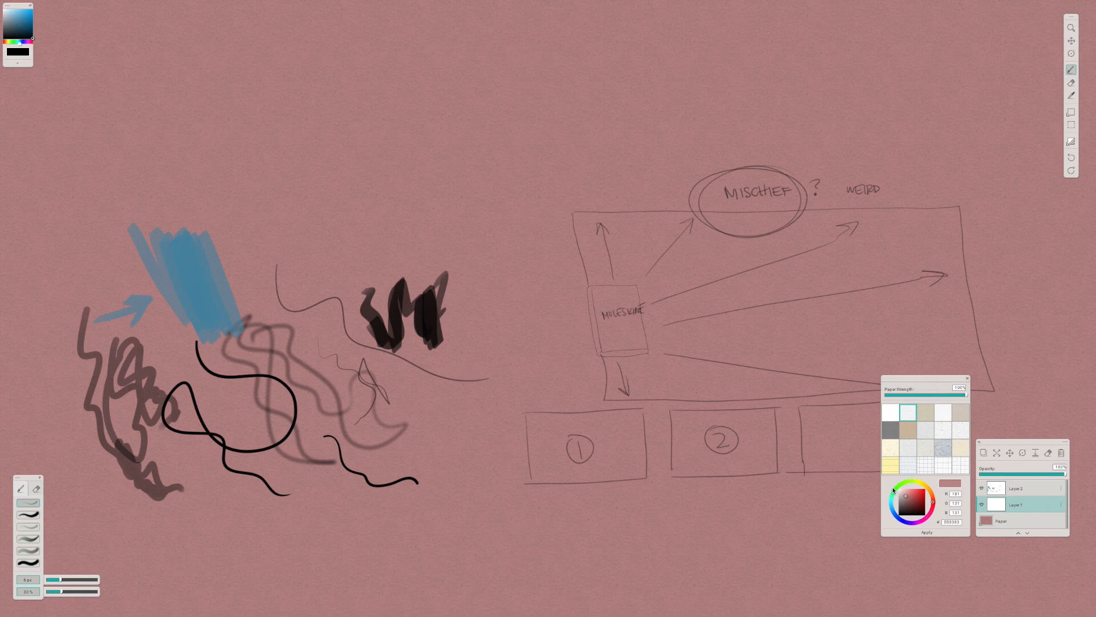
pyautogui.click(889, 412)
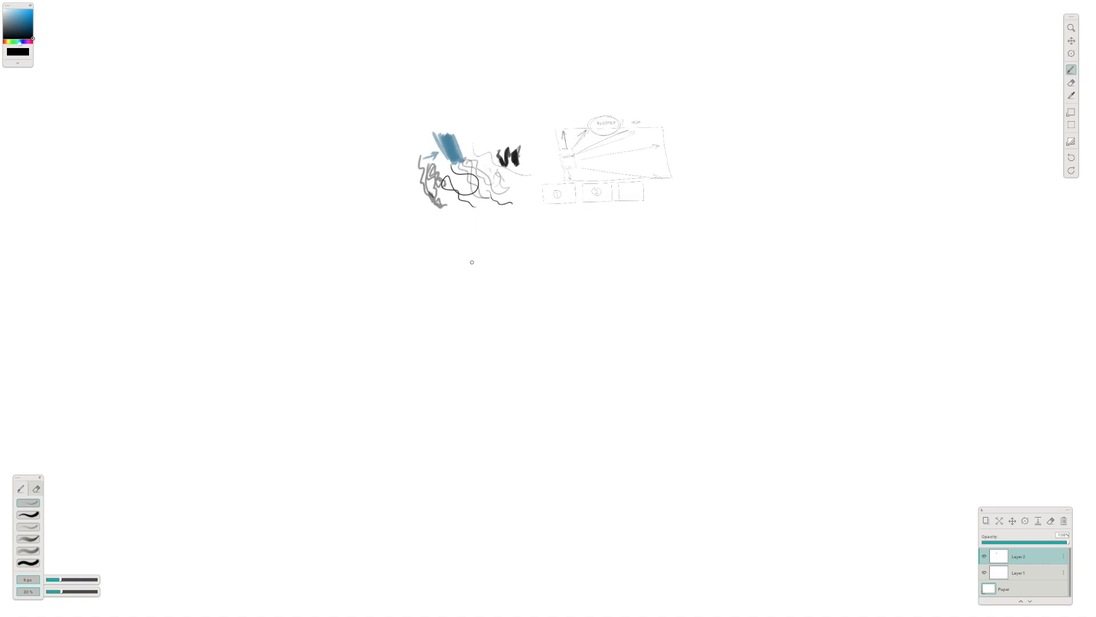
pyautogui.moveTo(428, 396)
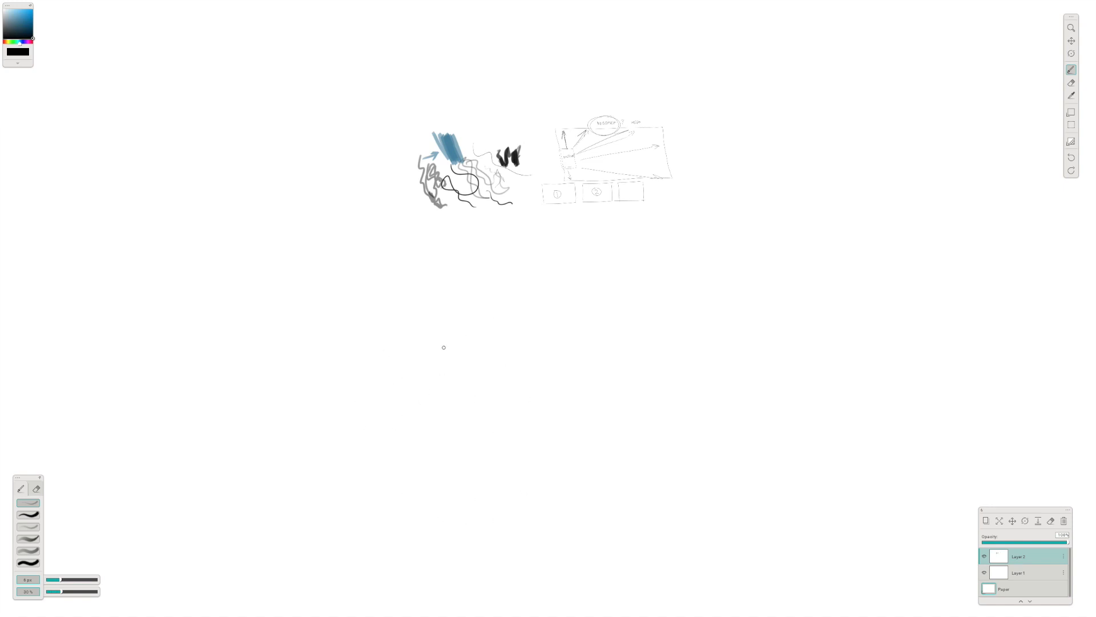
pyautogui.moveTo(419, 349)
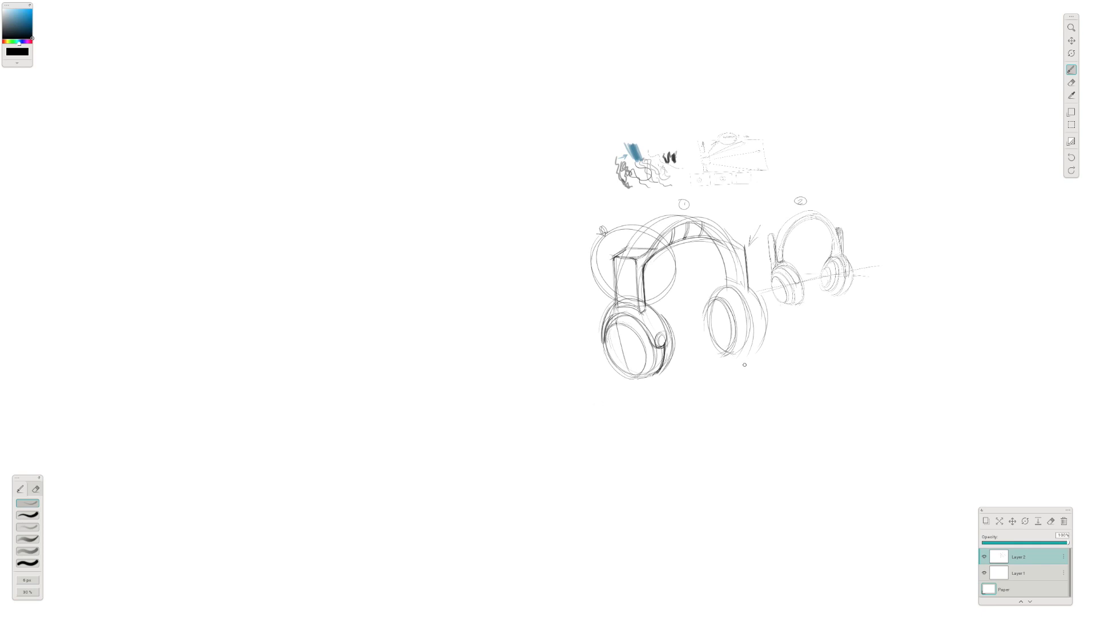
pyautogui.moveTo(812, 357)
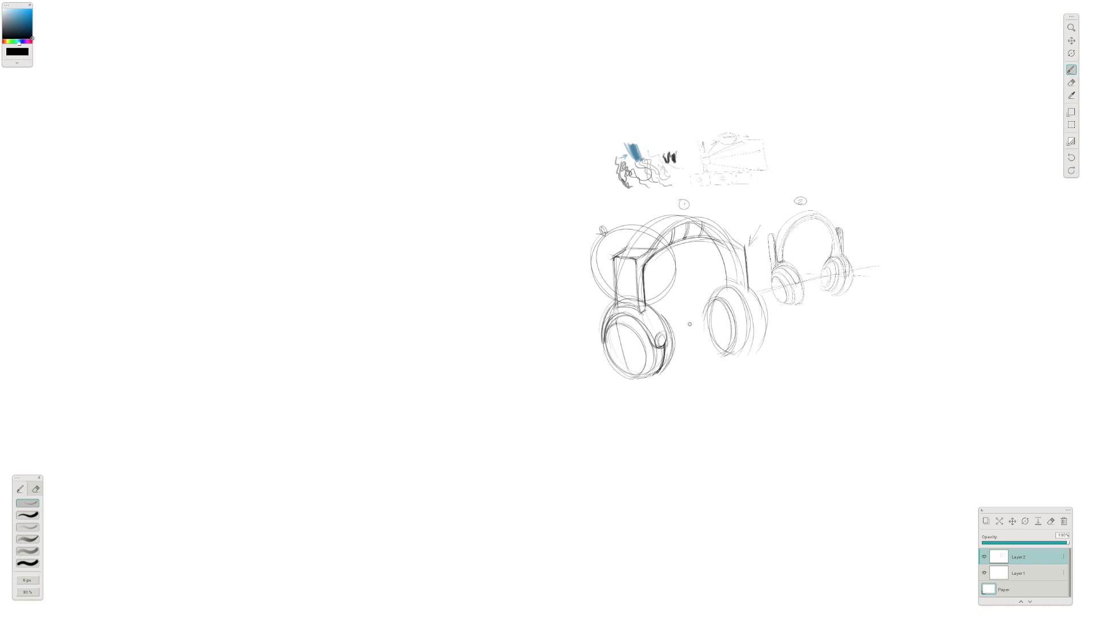
pyautogui.moveTo(528, 436)
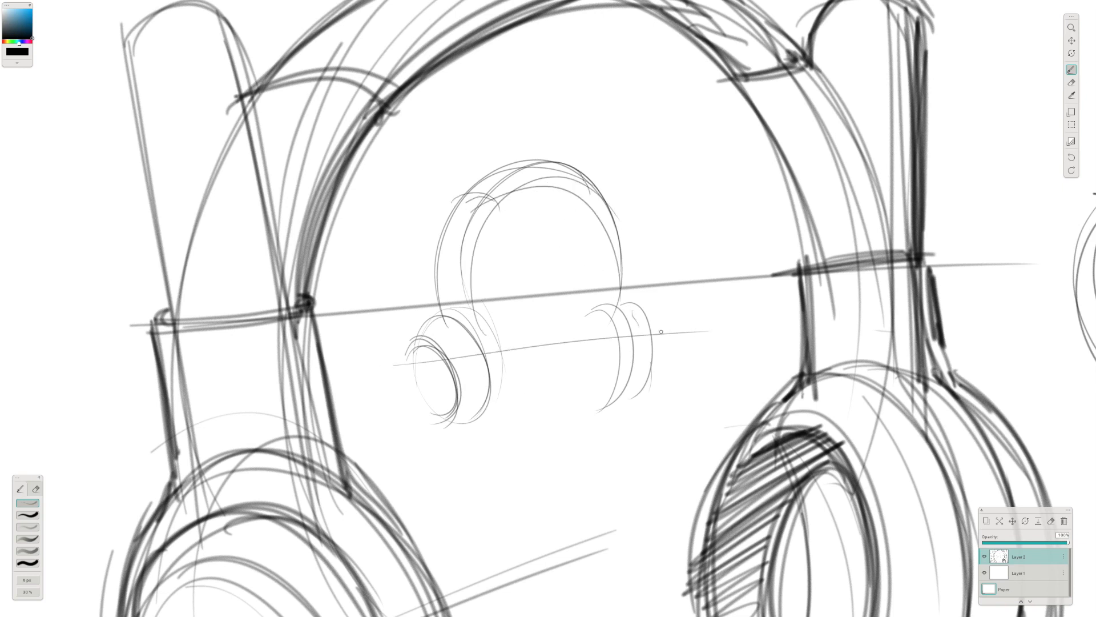
pyautogui.moveTo(735, 325)
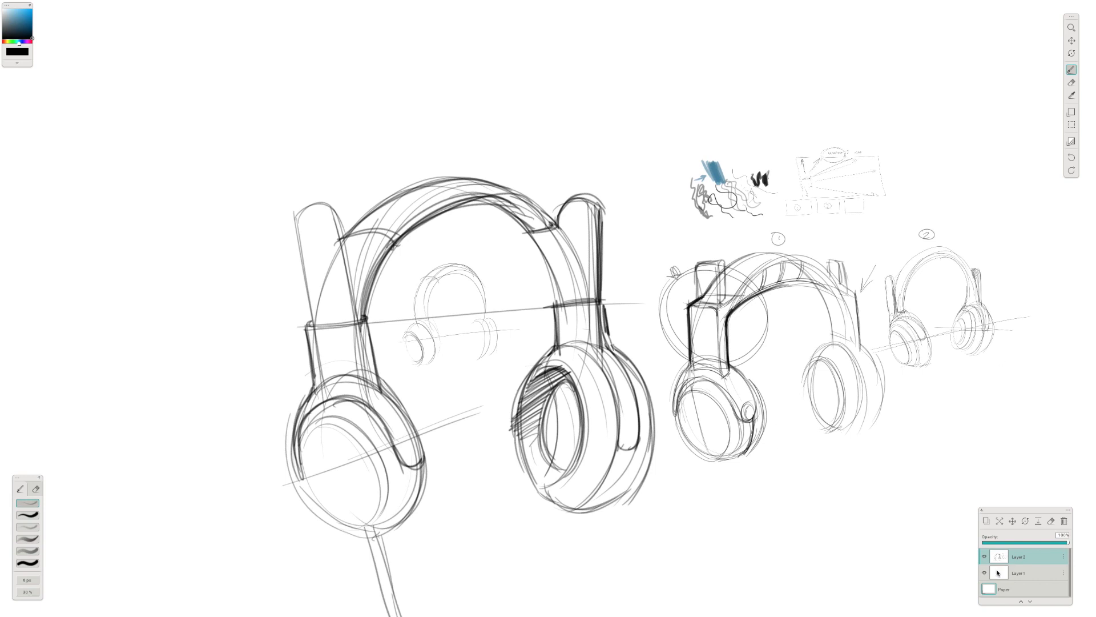
# Step: Make Layer 1 active to paint beneath the front headphone linework
pyautogui.click(1018, 573)
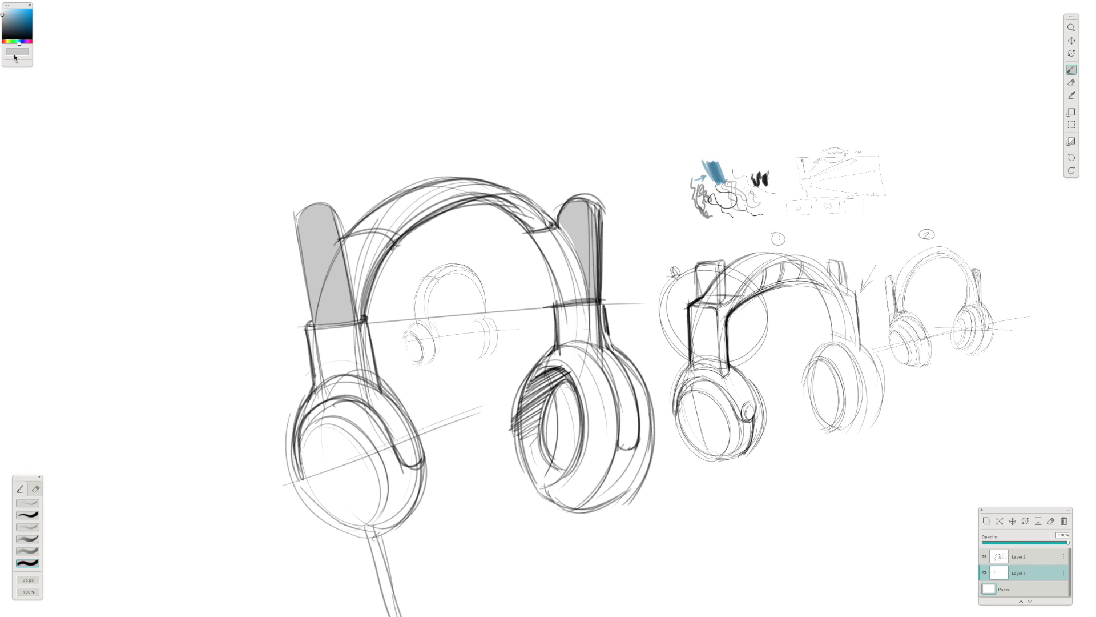
# Step: Choose magenta in the colour picker and paint the left earcup arm
pyautogui.click(12, 15)
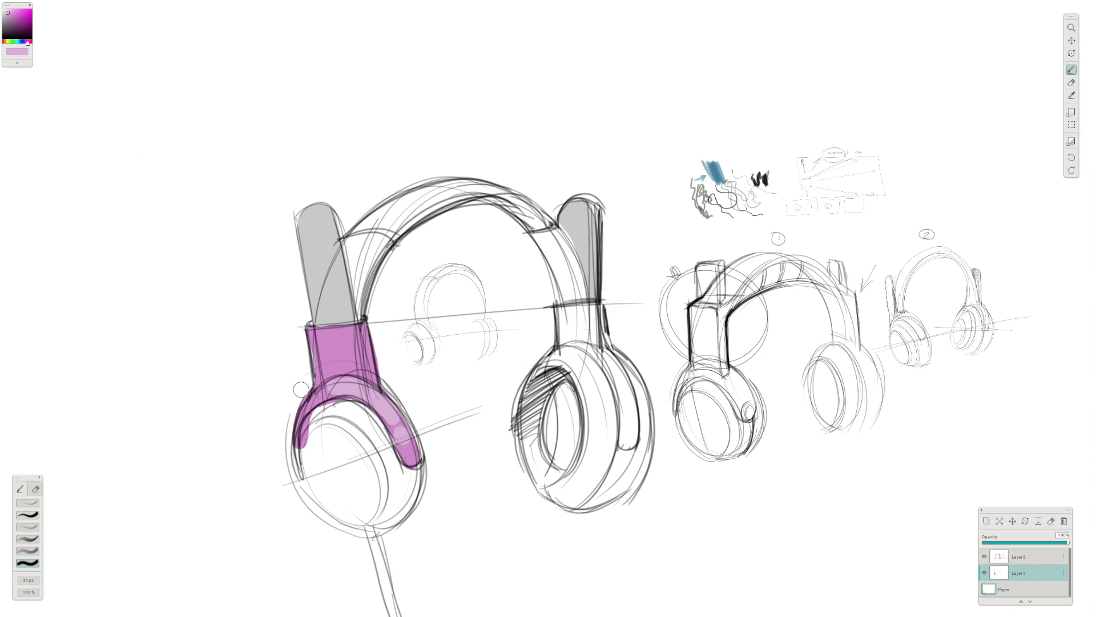
pyautogui.moveTo(950, 535)
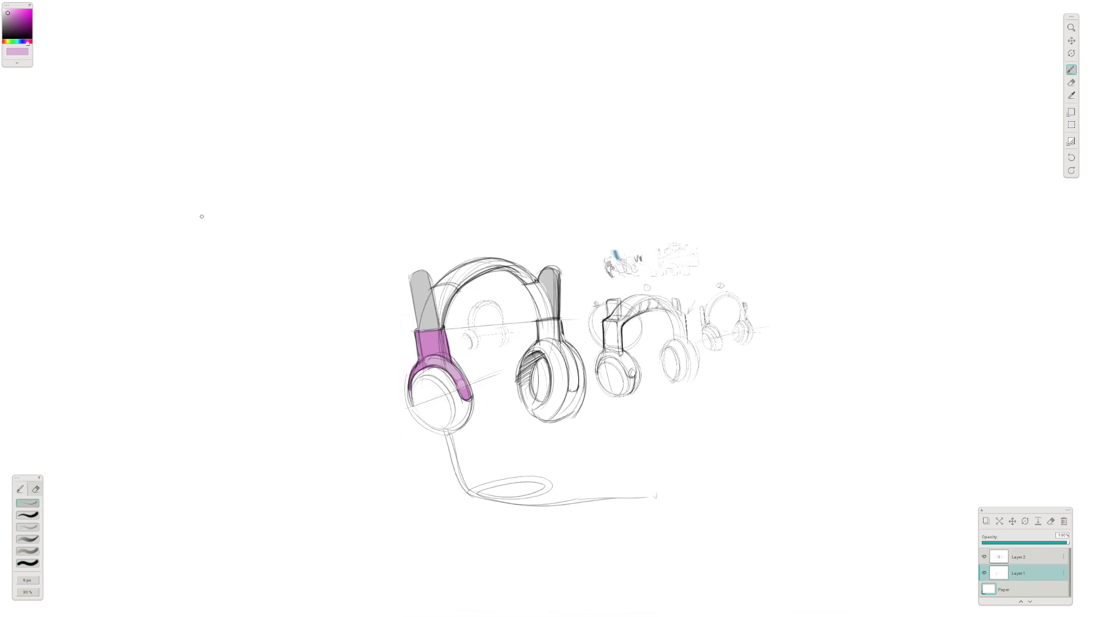
pyautogui.click(30, 37)
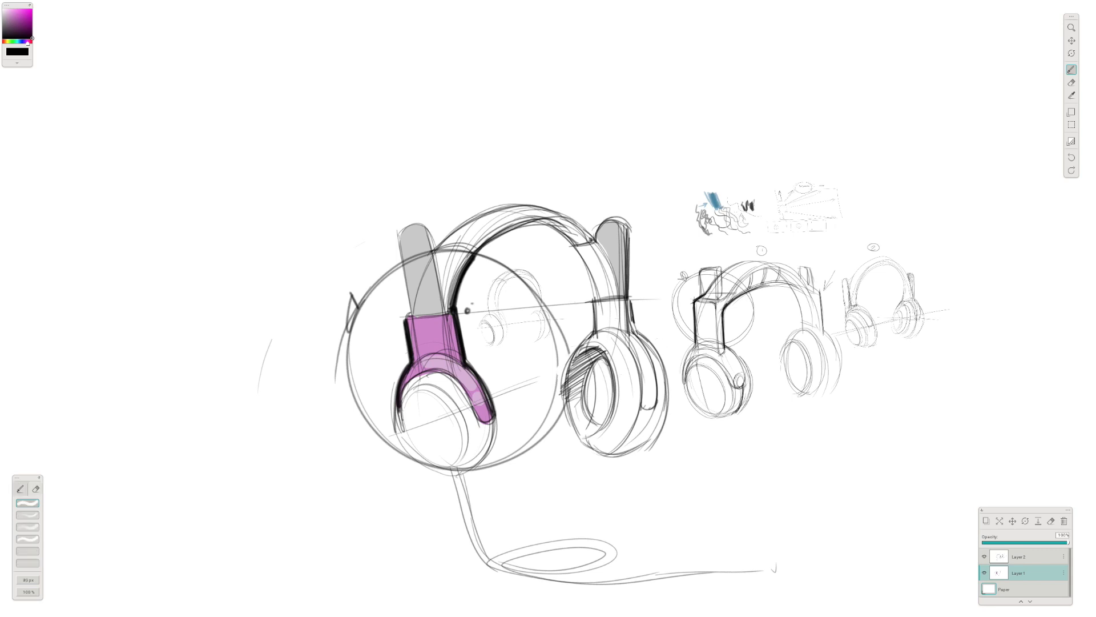
# Step: Return to black and sketch a big circle and bolder outlines around the left earcup
pyautogui.click(1025, 555)
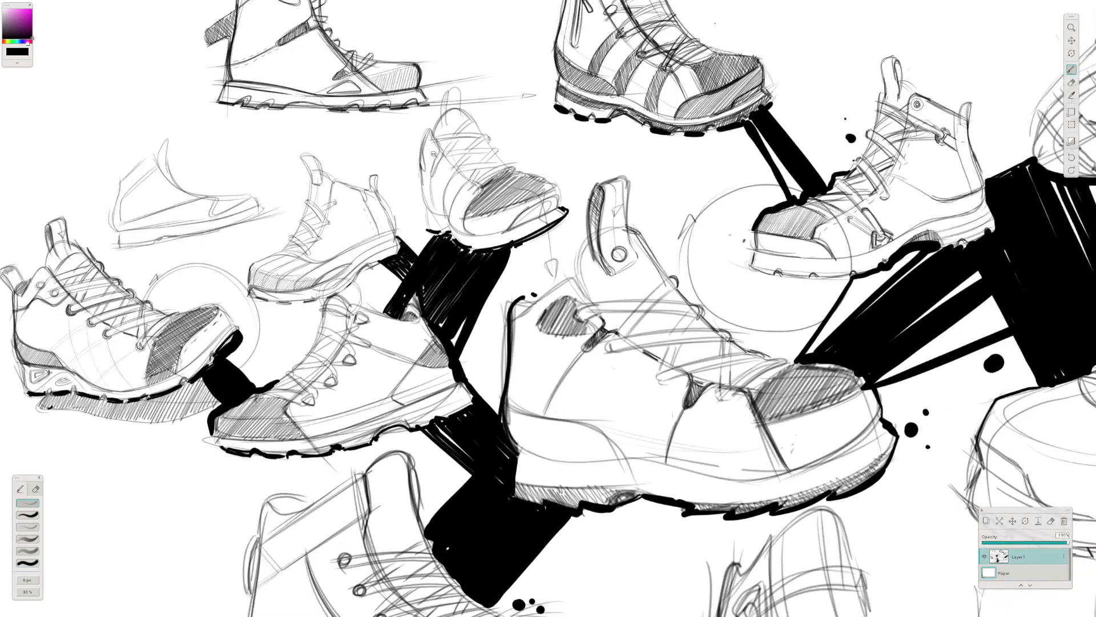
# Step: Zoom out until every boot sketch, including the outsole studies, fits the window
pyautogui.scroll(-3)
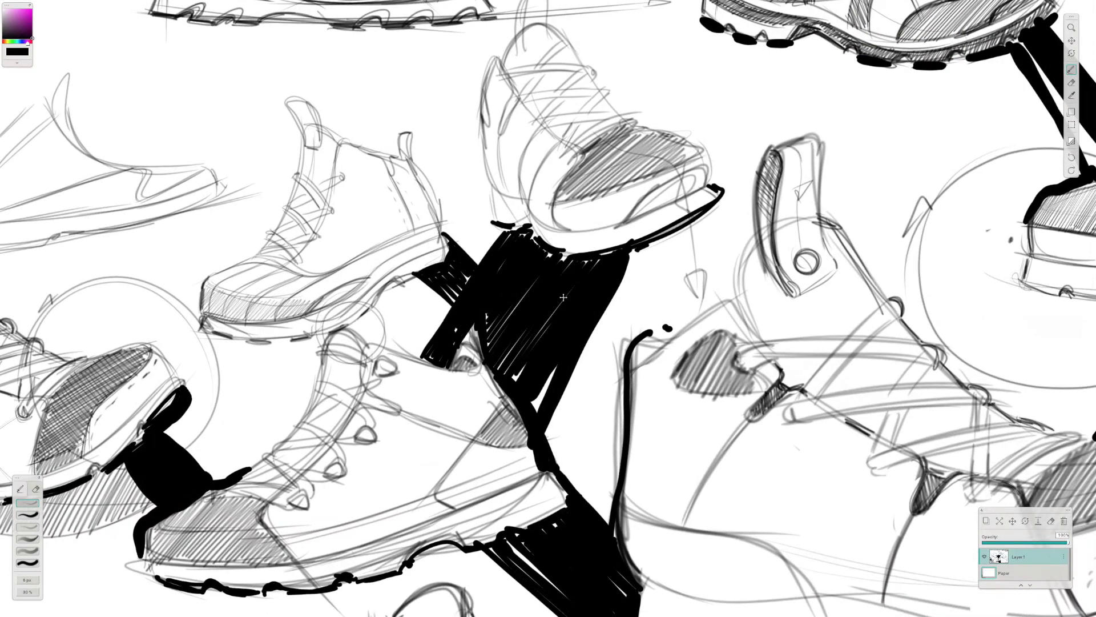
pyautogui.scroll(-3)
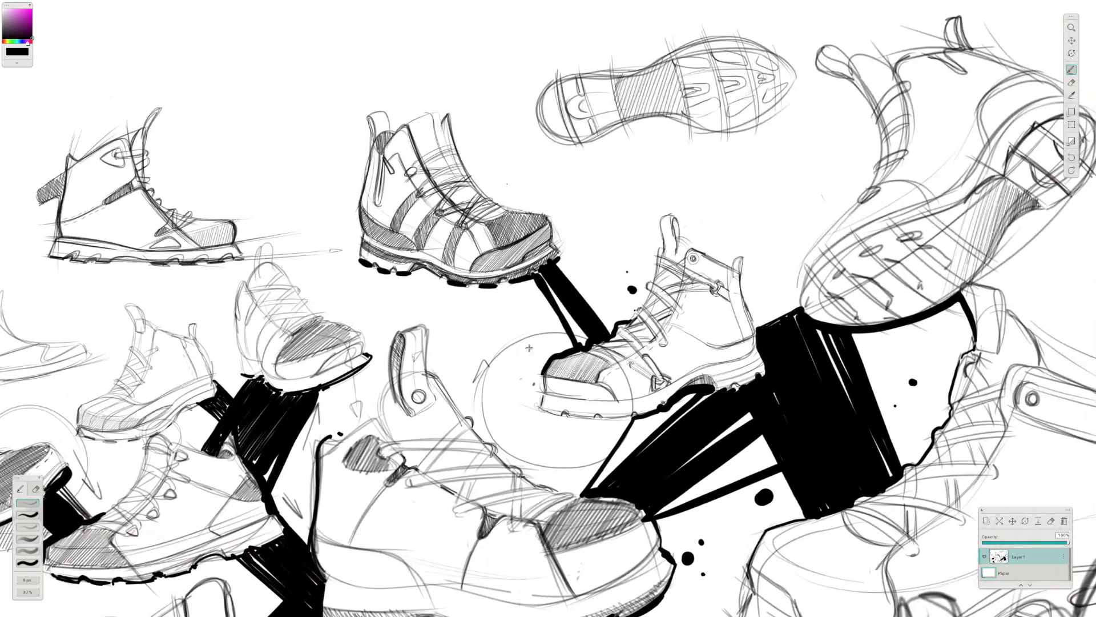
pyautogui.scroll(-3)
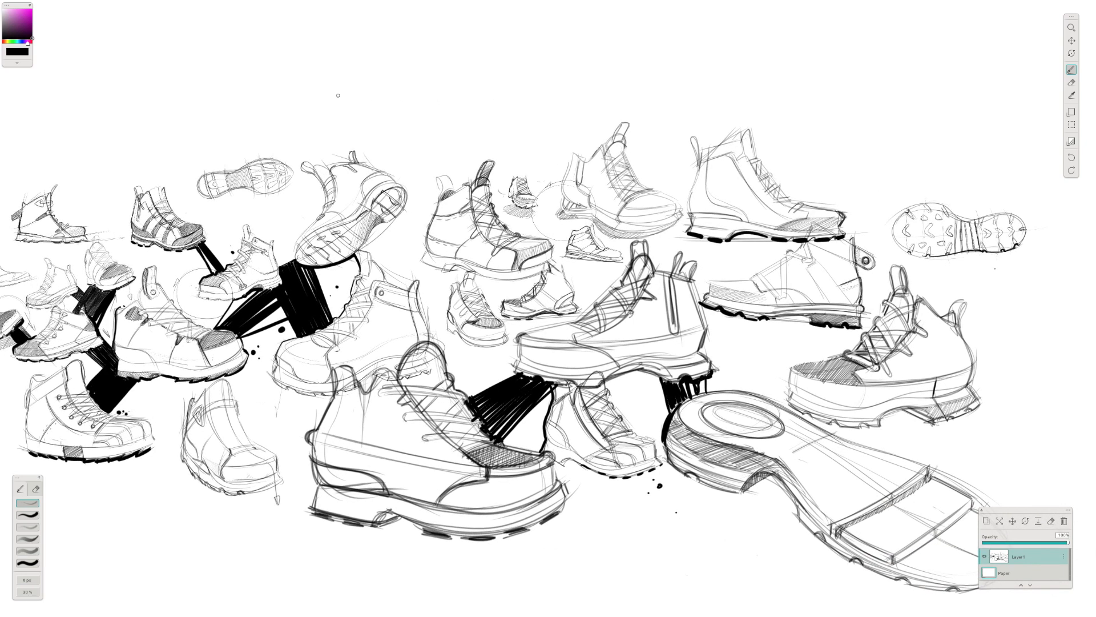
pyautogui.moveTo(210, 101); pyautogui.dragTo(671, 105)
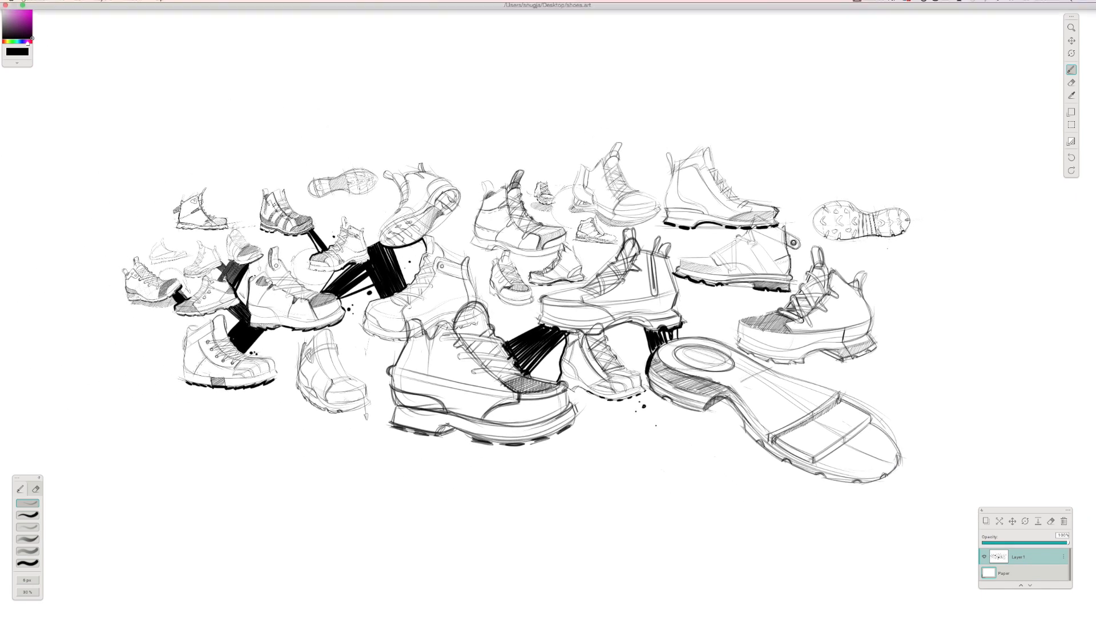
# Step: Open the recent file bags.art from the File menu, replacing the shoe sketches
pyautogui.click(60, 4)
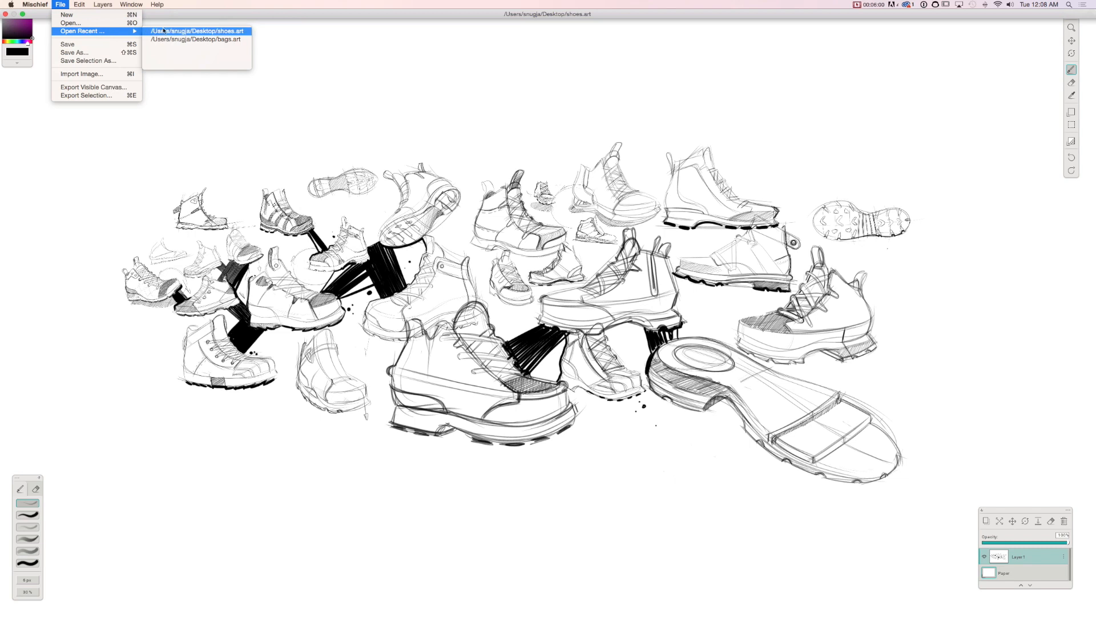
pyautogui.click(198, 31)
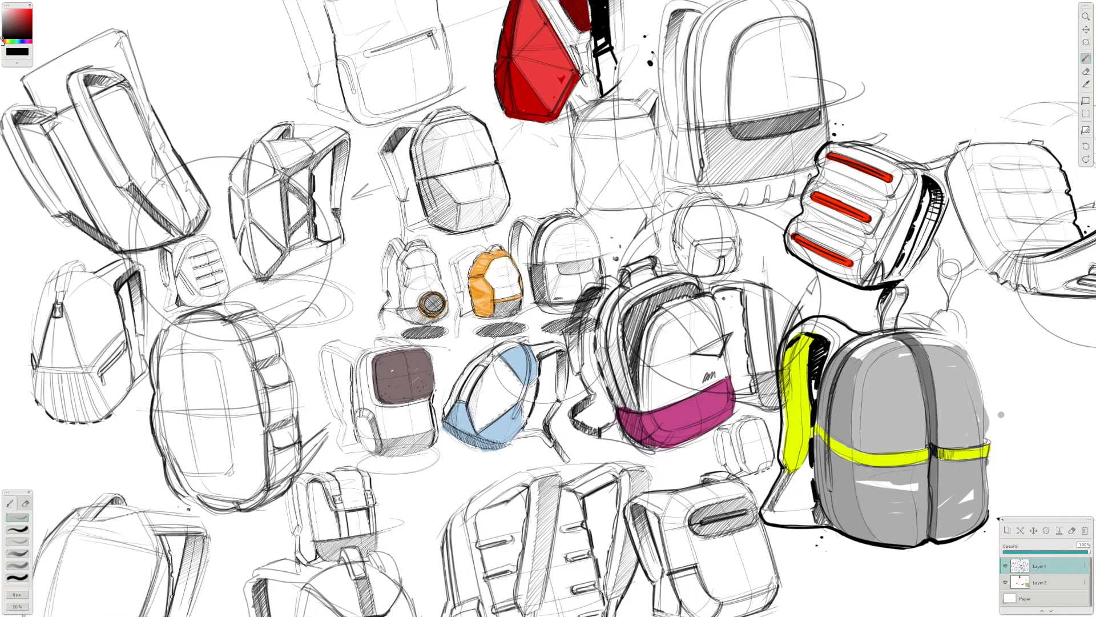
# Step: Zoom out slightly, then browse the Window, Layers and Edit menus toward Reset Canvas View
pyautogui.scroll(-3)
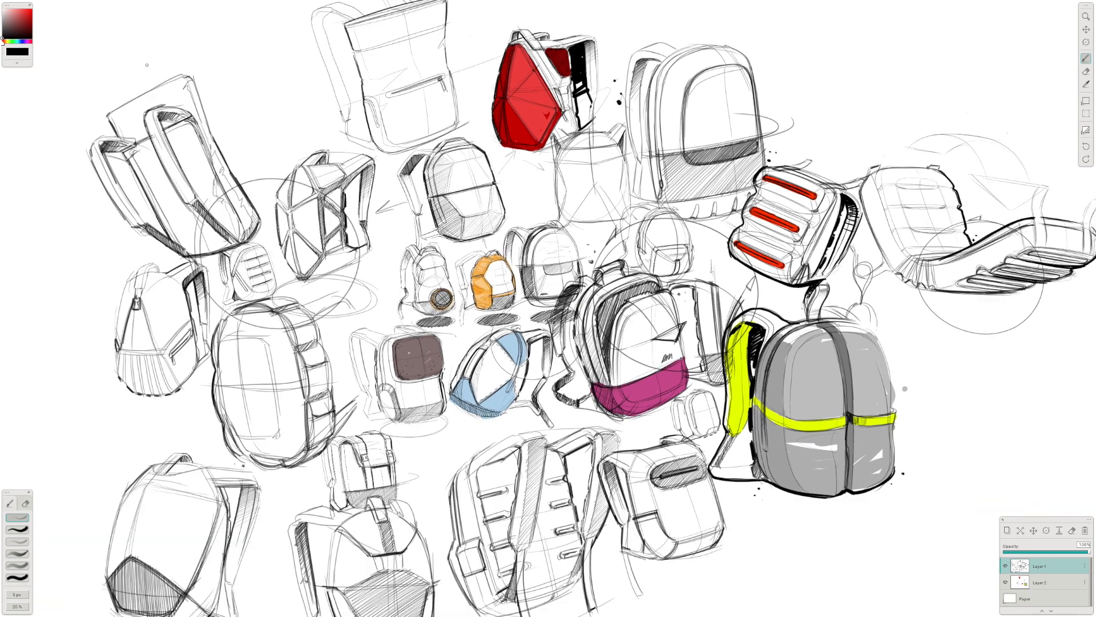
pyautogui.click(131, 4)
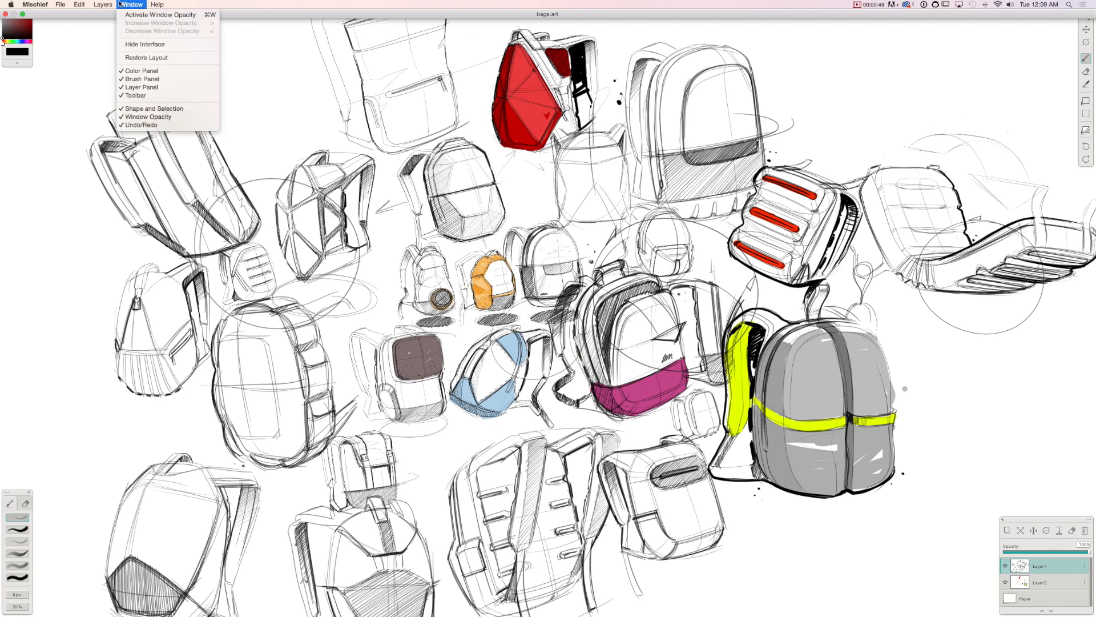
pyautogui.click(102, 4)
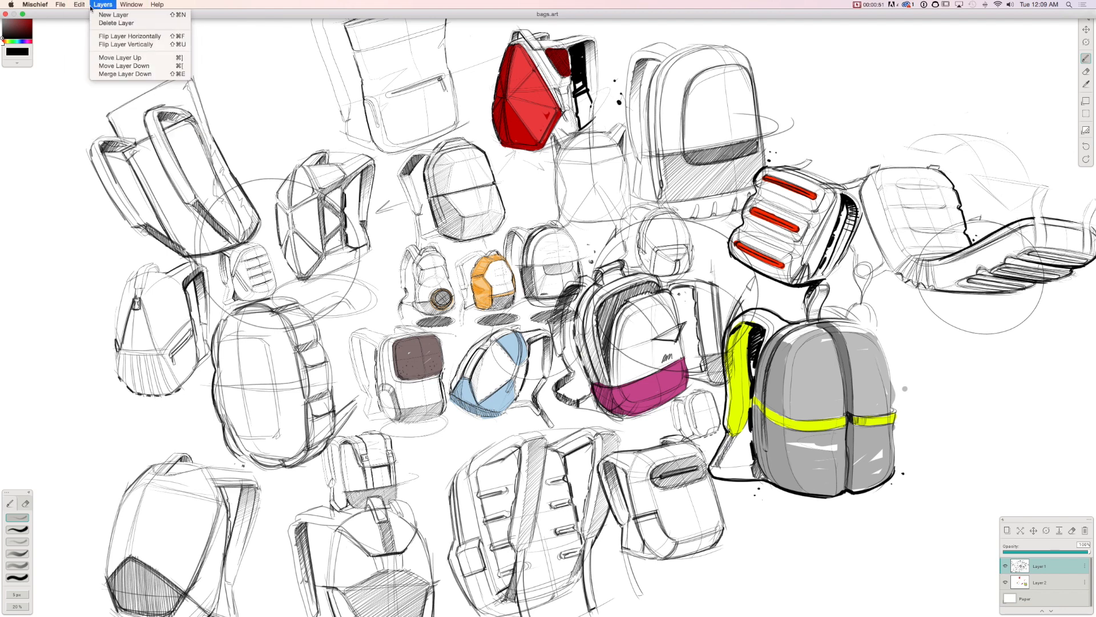
pyautogui.click(79, 4)
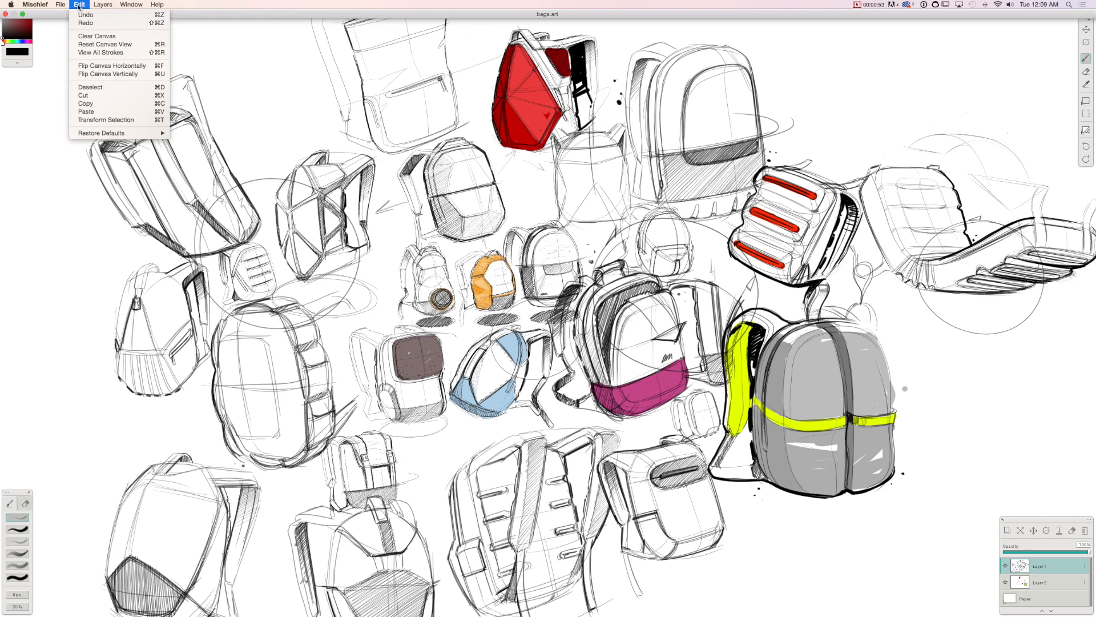
pyautogui.moveTo(104, 44)
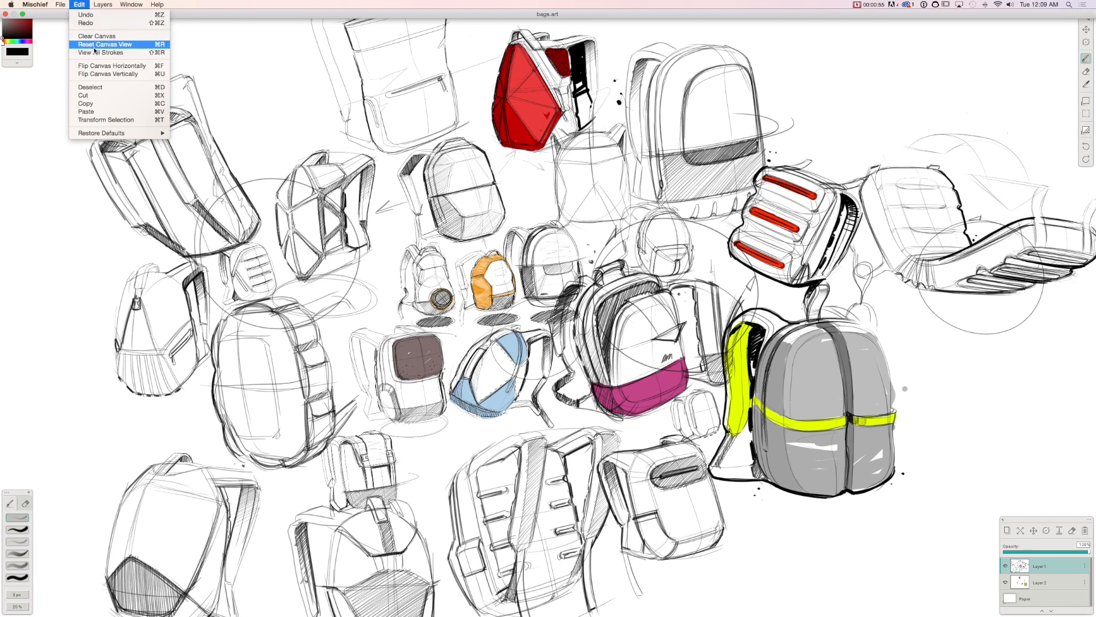
# Step: Reset the canvas view, then apply View All Strokes to frame the whole backpack sheet
pyautogui.click(104, 44)
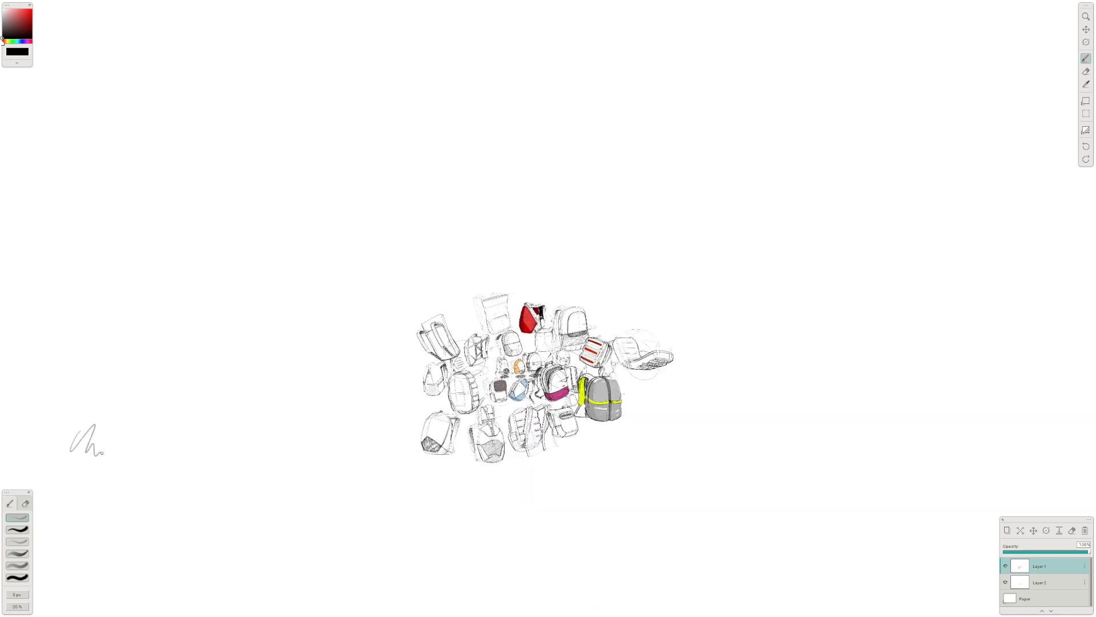
pyautogui.click(60, 4)
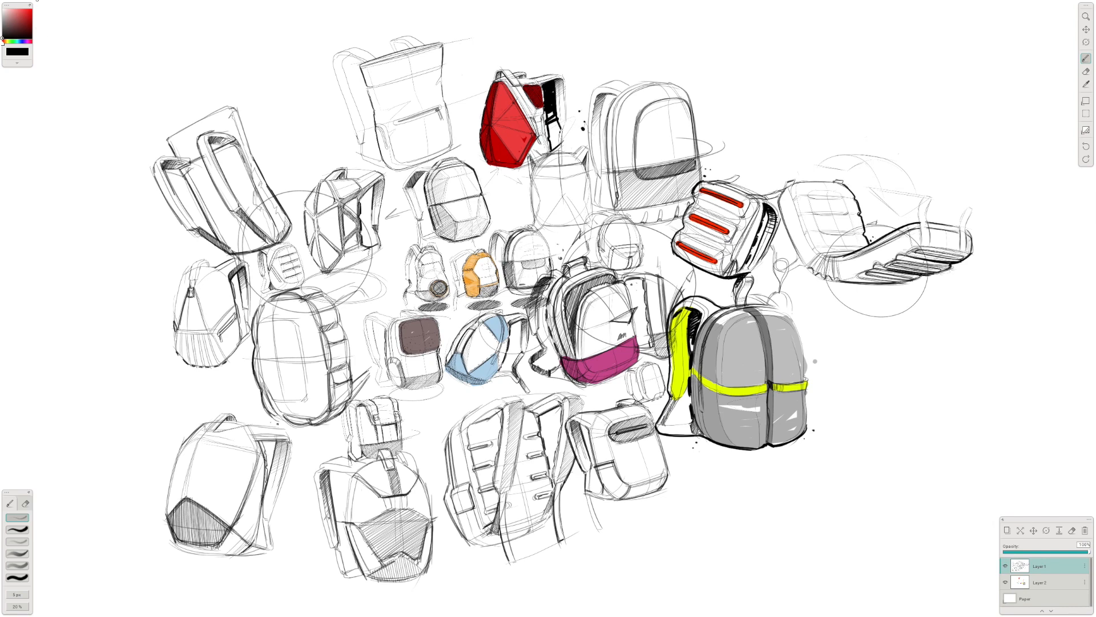
# Step: Save the zoomed backpack vignette as JPEG Untitled.jpg on the Desktop, replacing the existing file
pyautogui.click(60, 4)
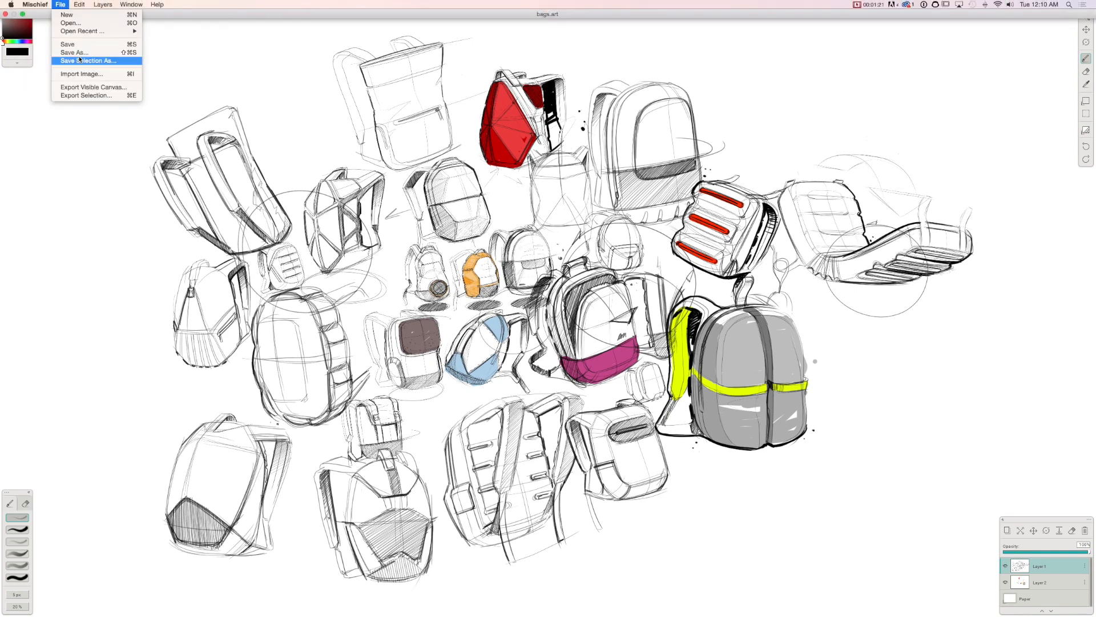
pyautogui.moveTo(171, 64)
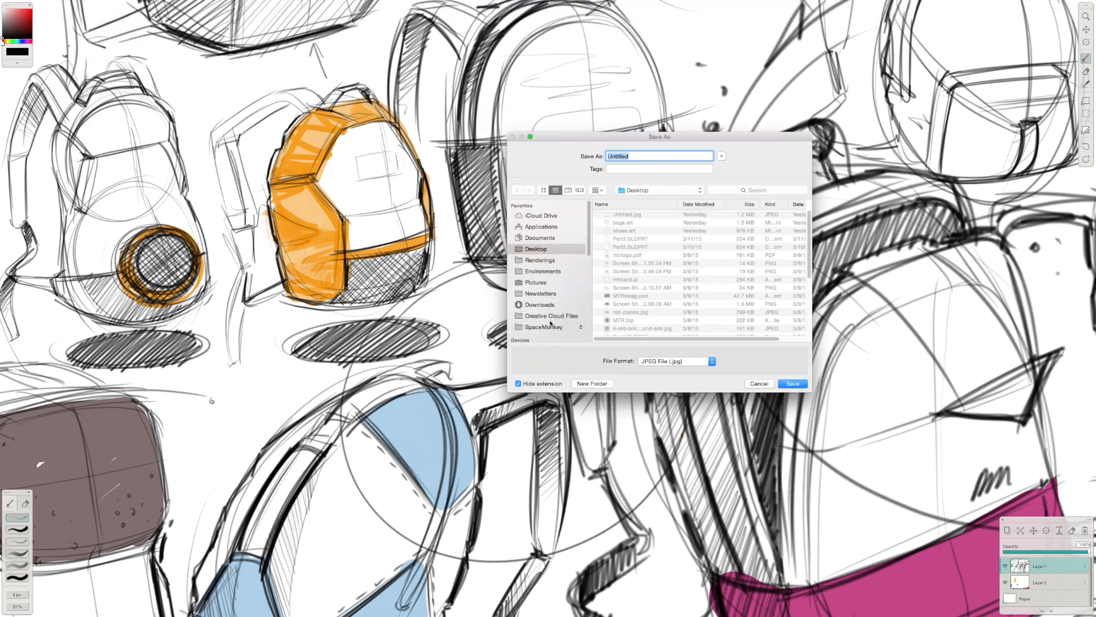
pyautogui.click(535, 283)
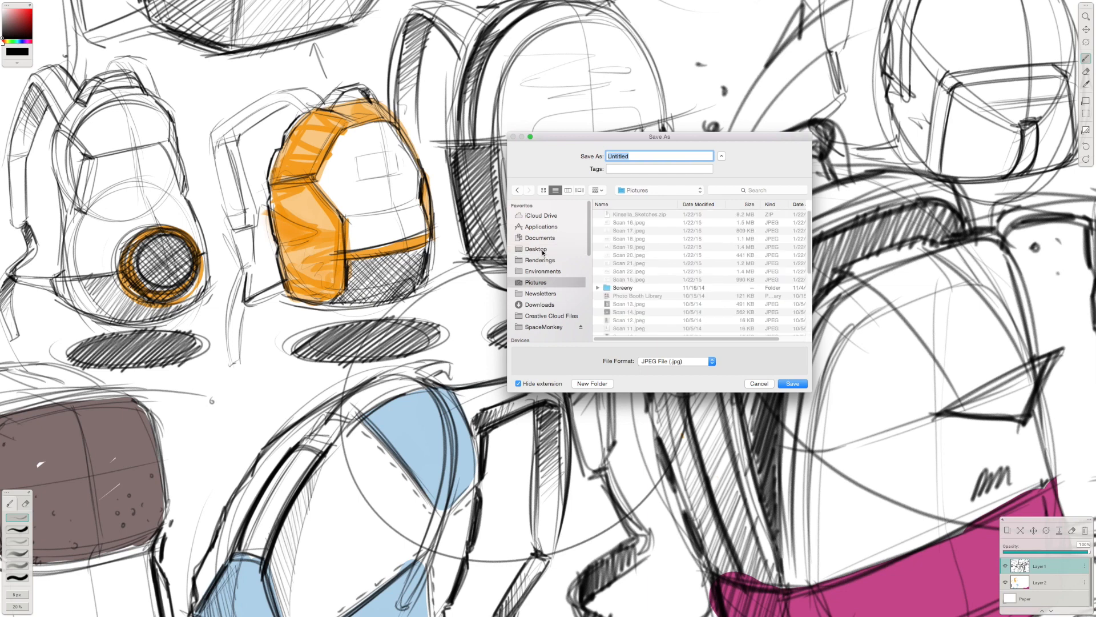
pyautogui.click(791, 383)
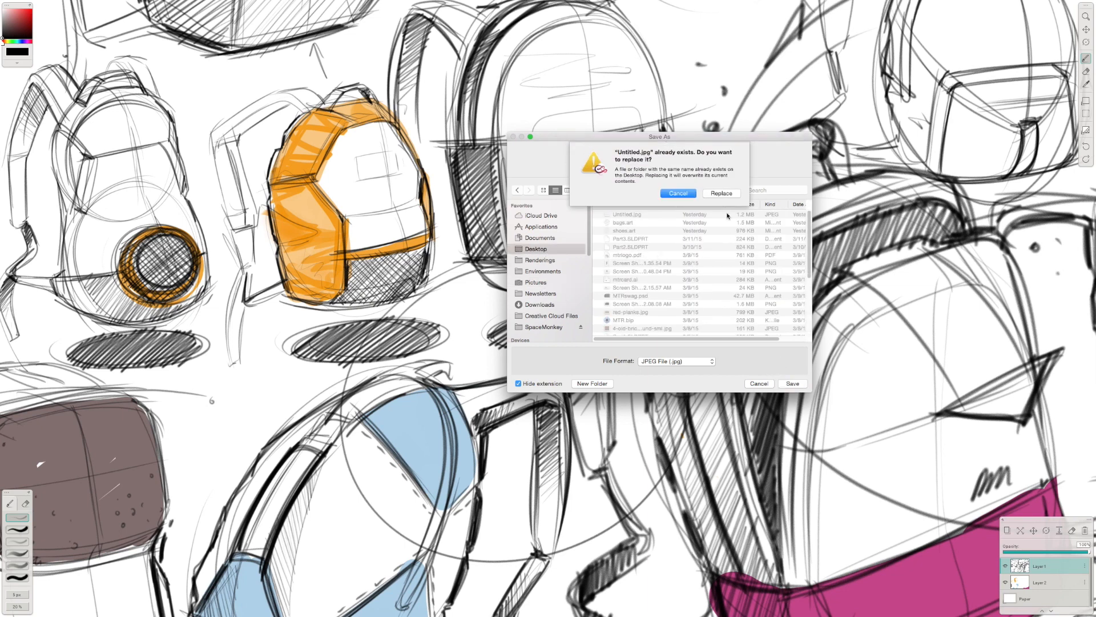
pyautogui.click(720, 193)
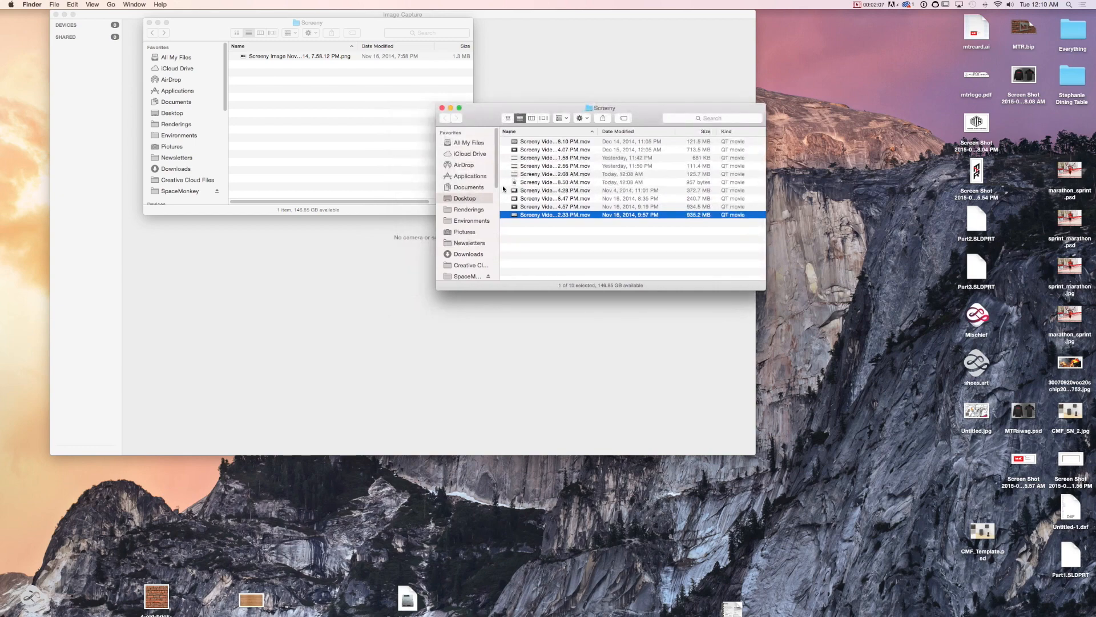
# Step: Quick Look Untitled.jpg on the Desktop to preview the exported vignette
pyautogui.click(464, 198)
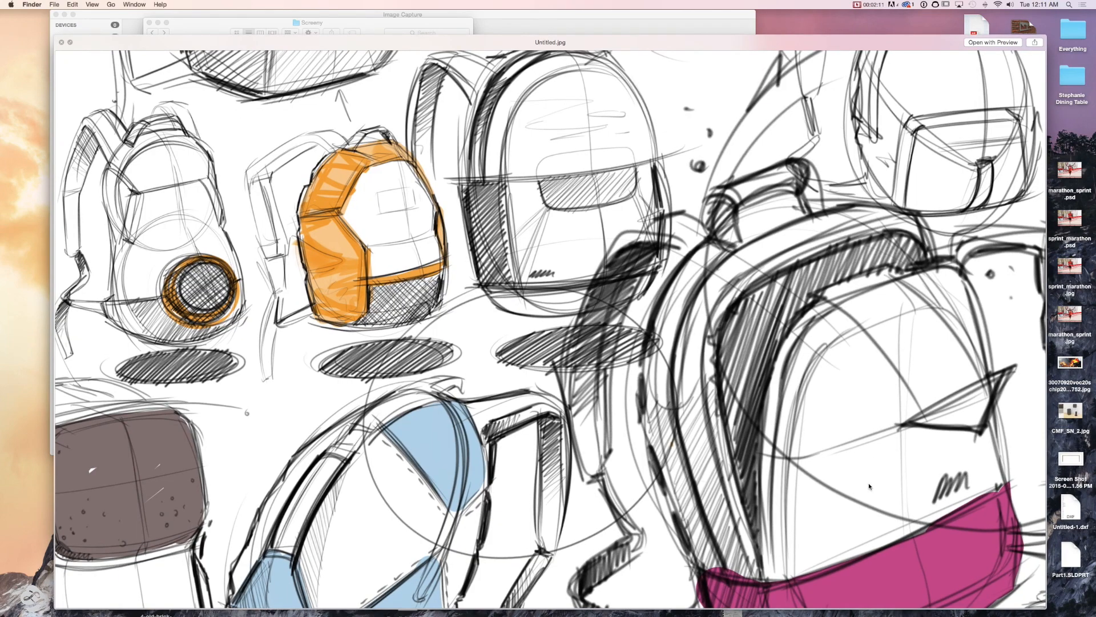
pyautogui.moveTo(511, 226)
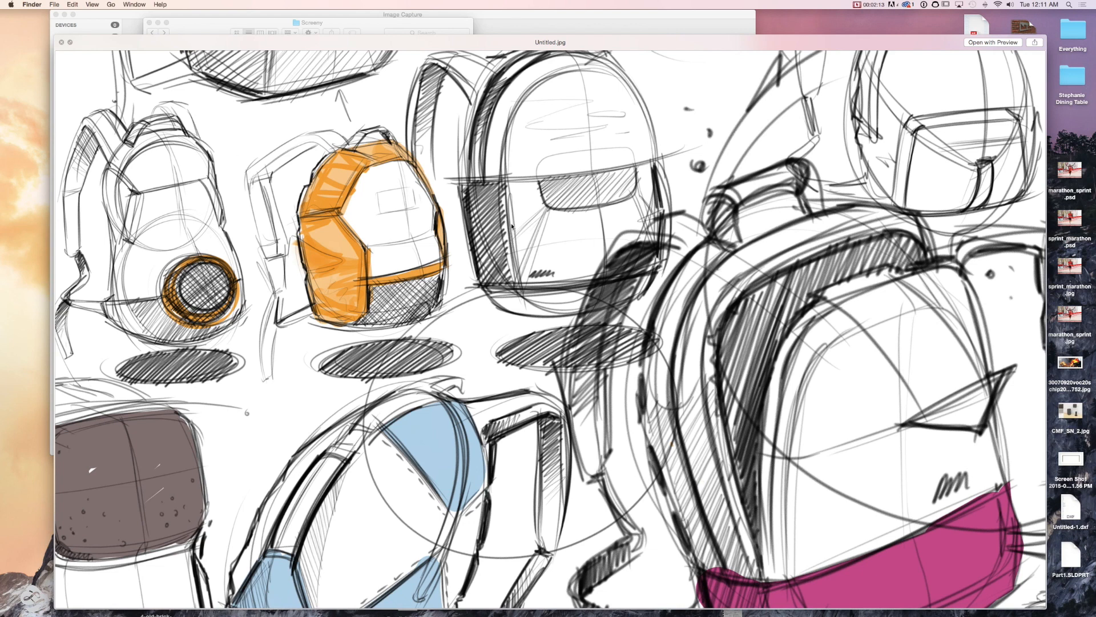
pyautogui.moveTo(63, 46)
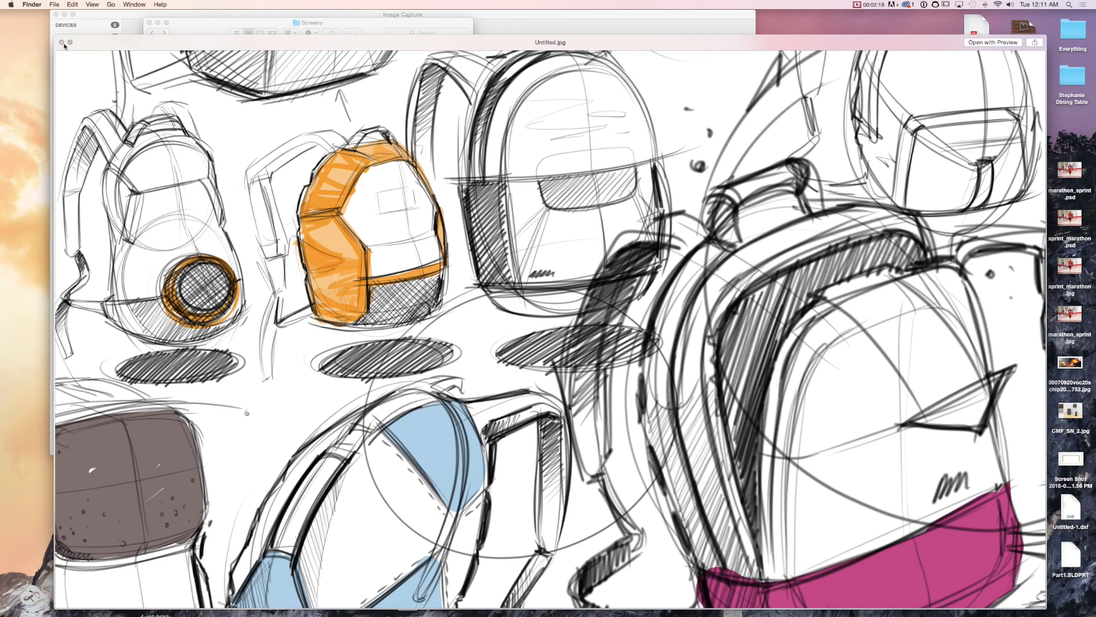
pyautogui.moveTo(299, 49)
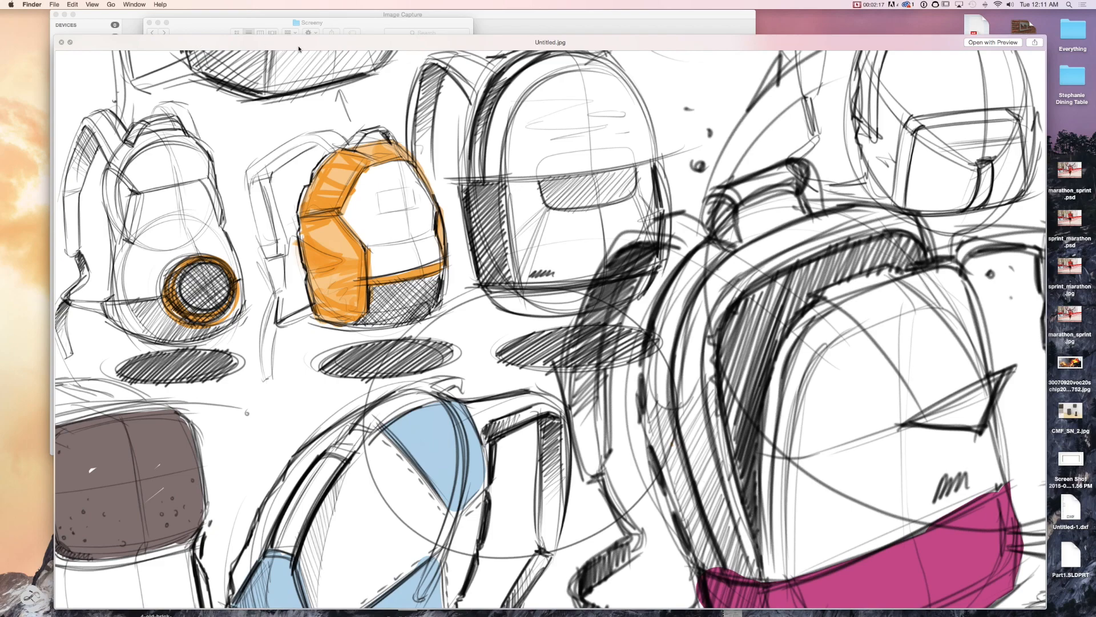
pyautogui.moveTo(618, 598)
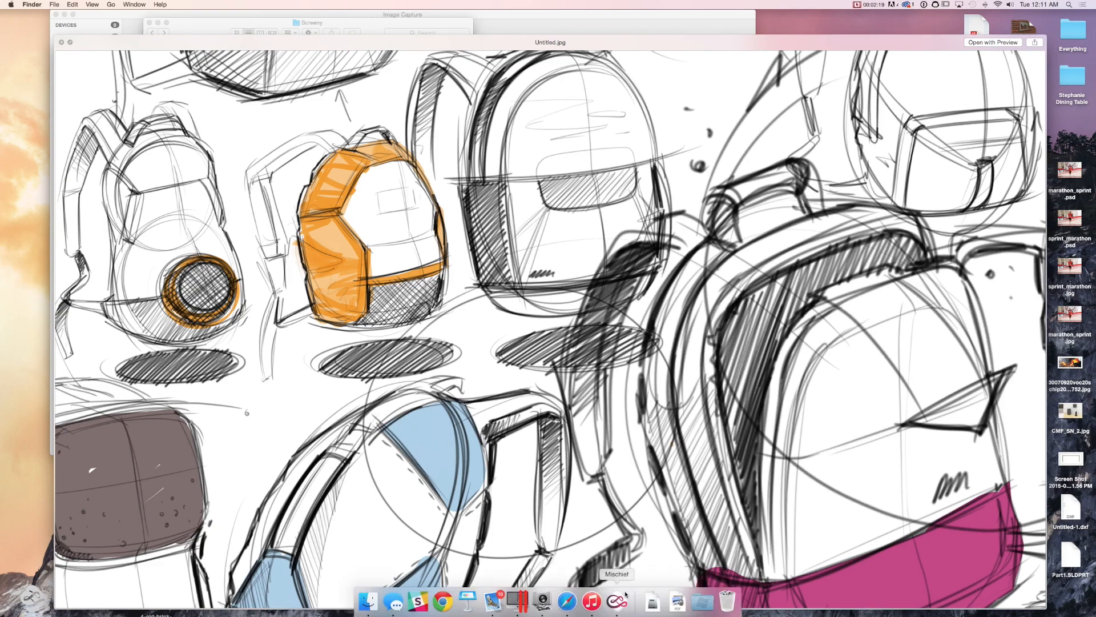